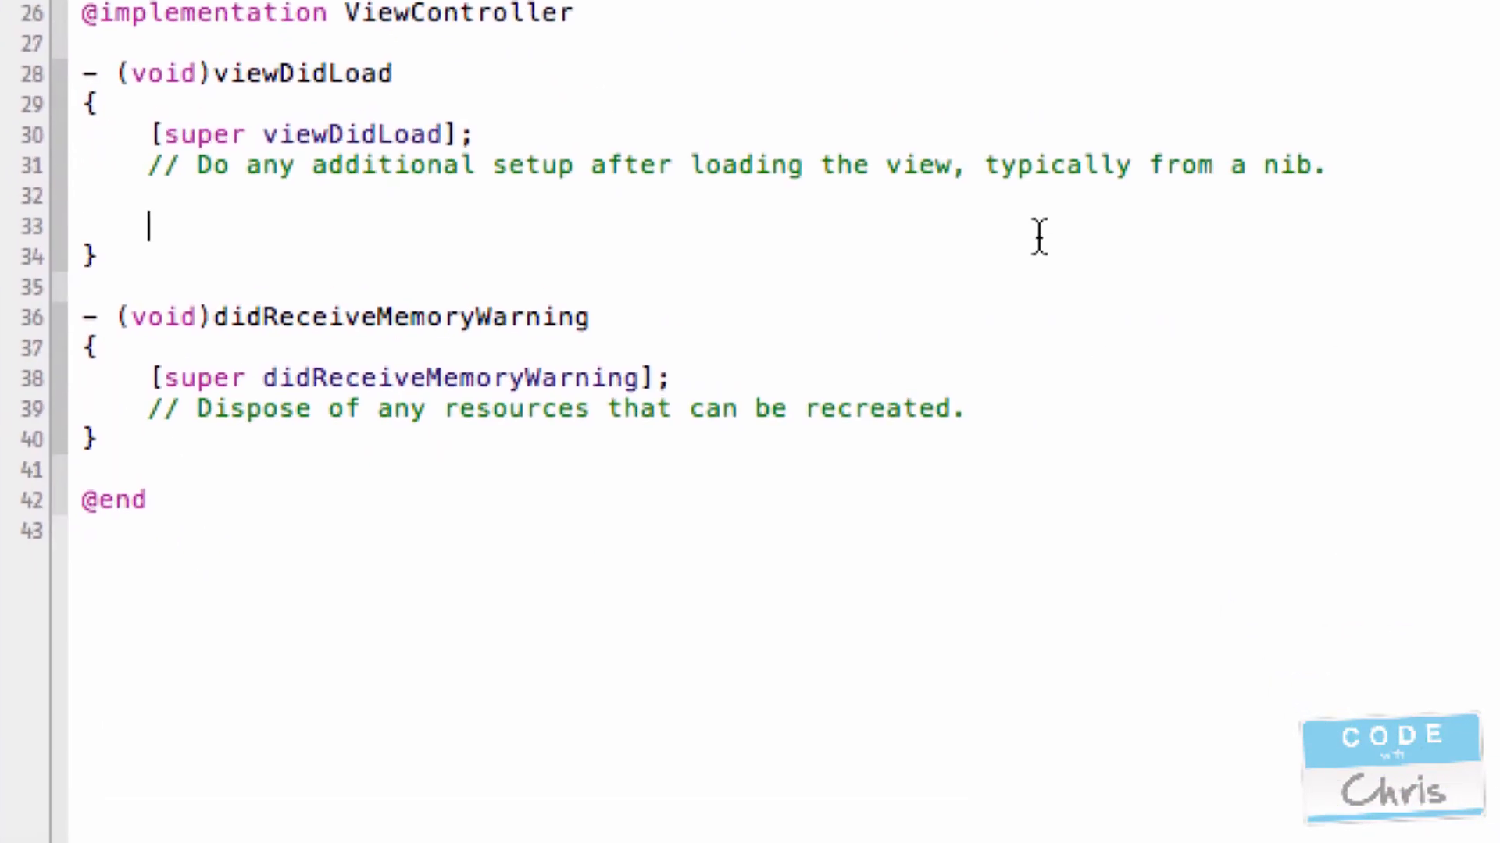
# - Insert a for loop snippet in viewDidLoad with header int i = 0; i < 10; i++
pyautogui.write('for (v; condition; increment) {')
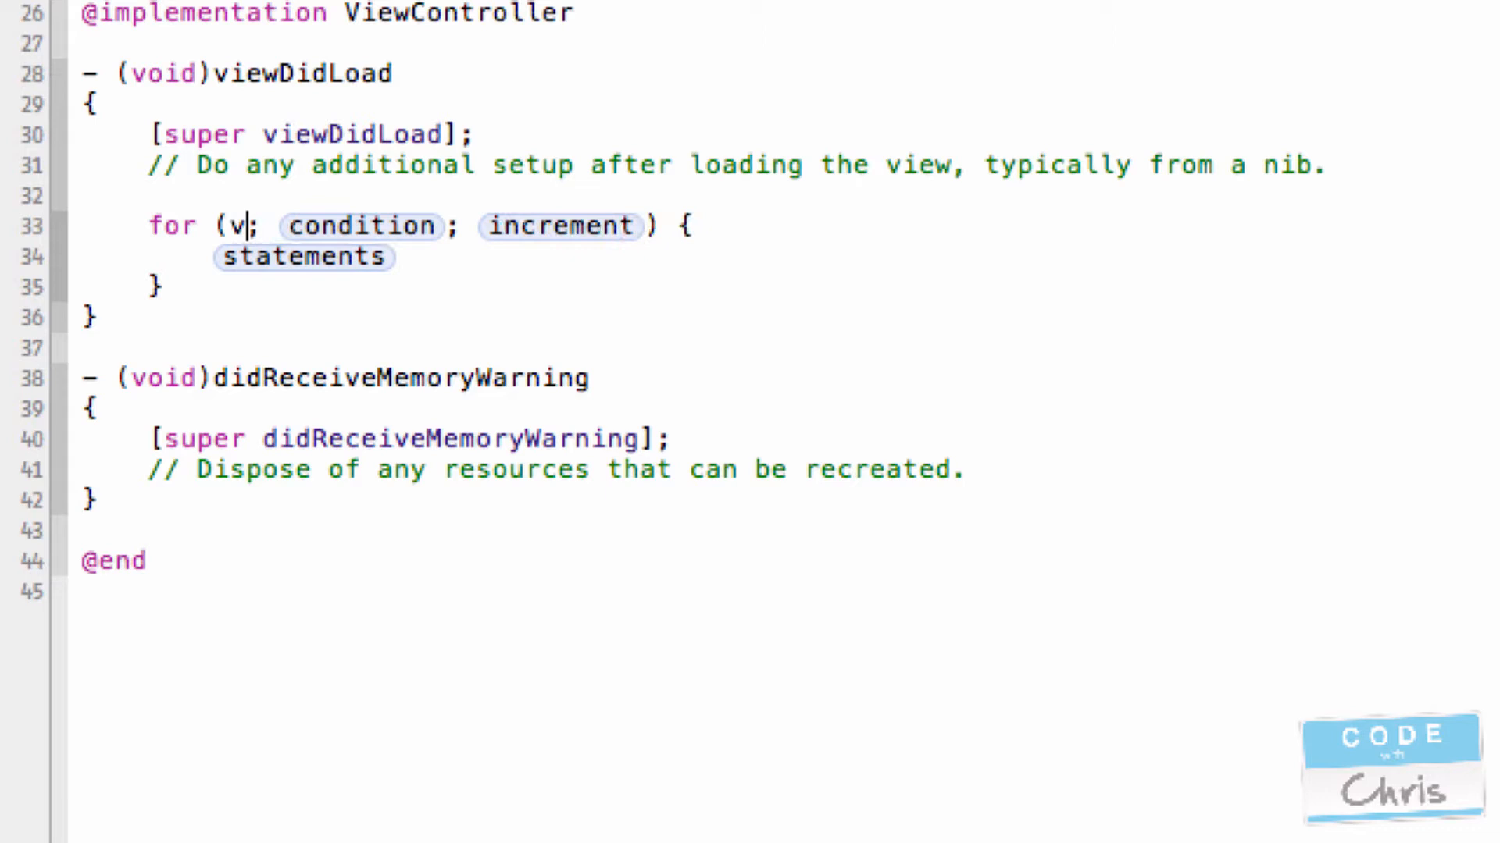
pyautogui.write('int i =')
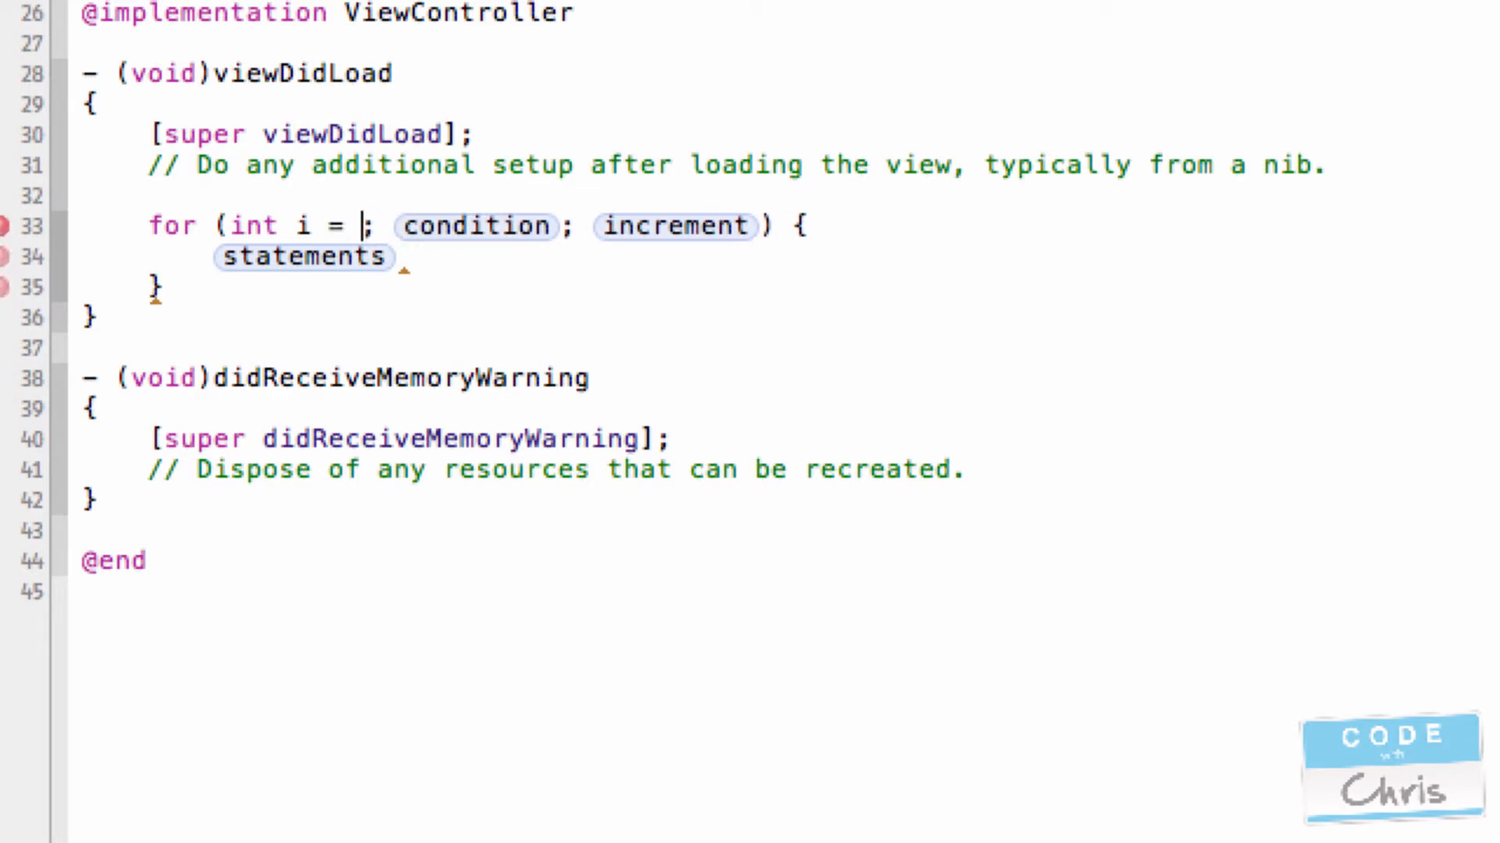
pyautogui.write('0')
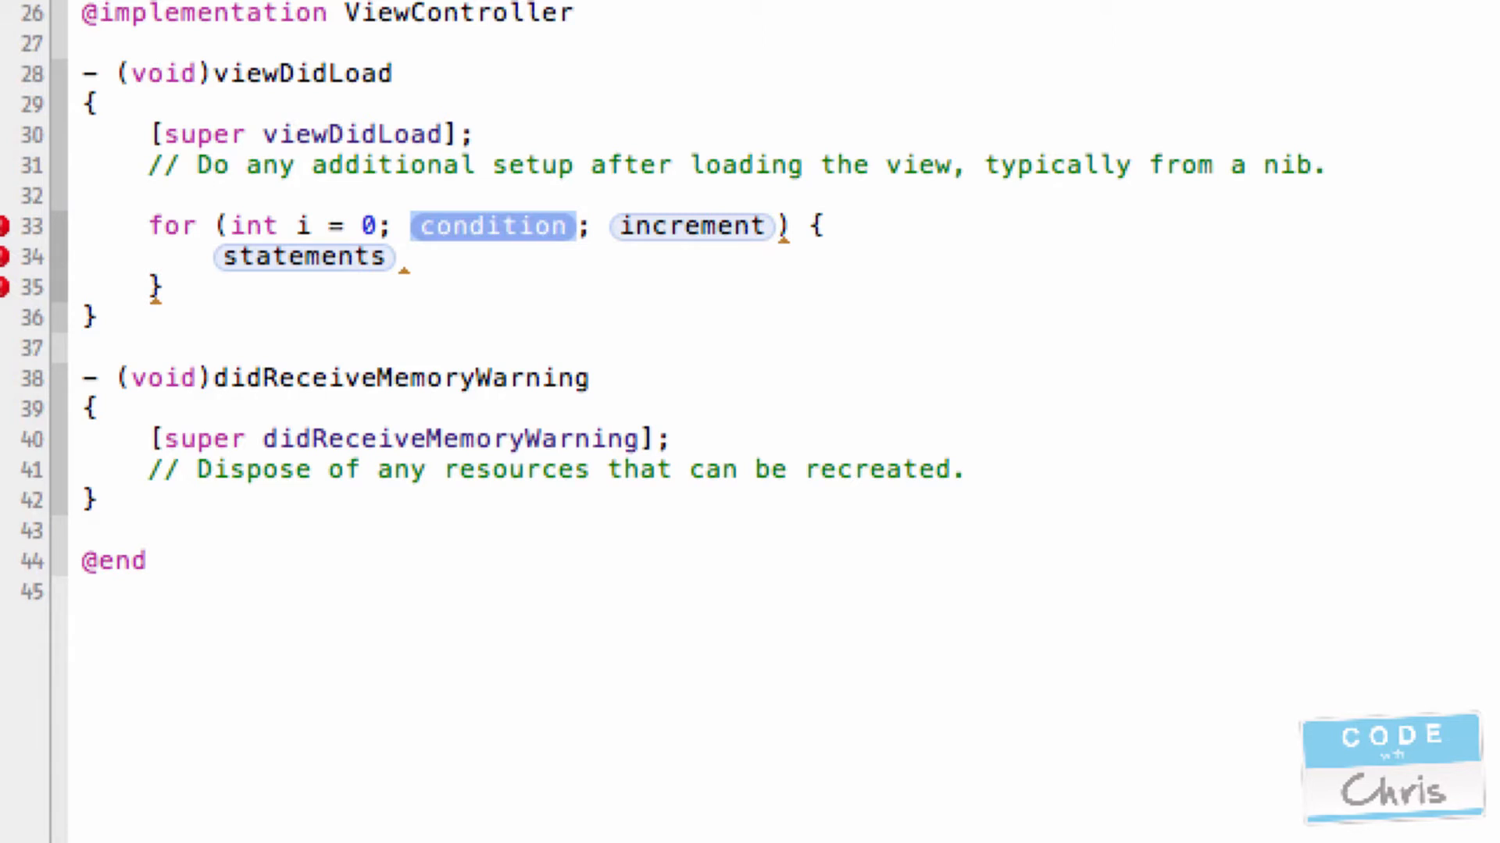
pyautogui.write('i <')
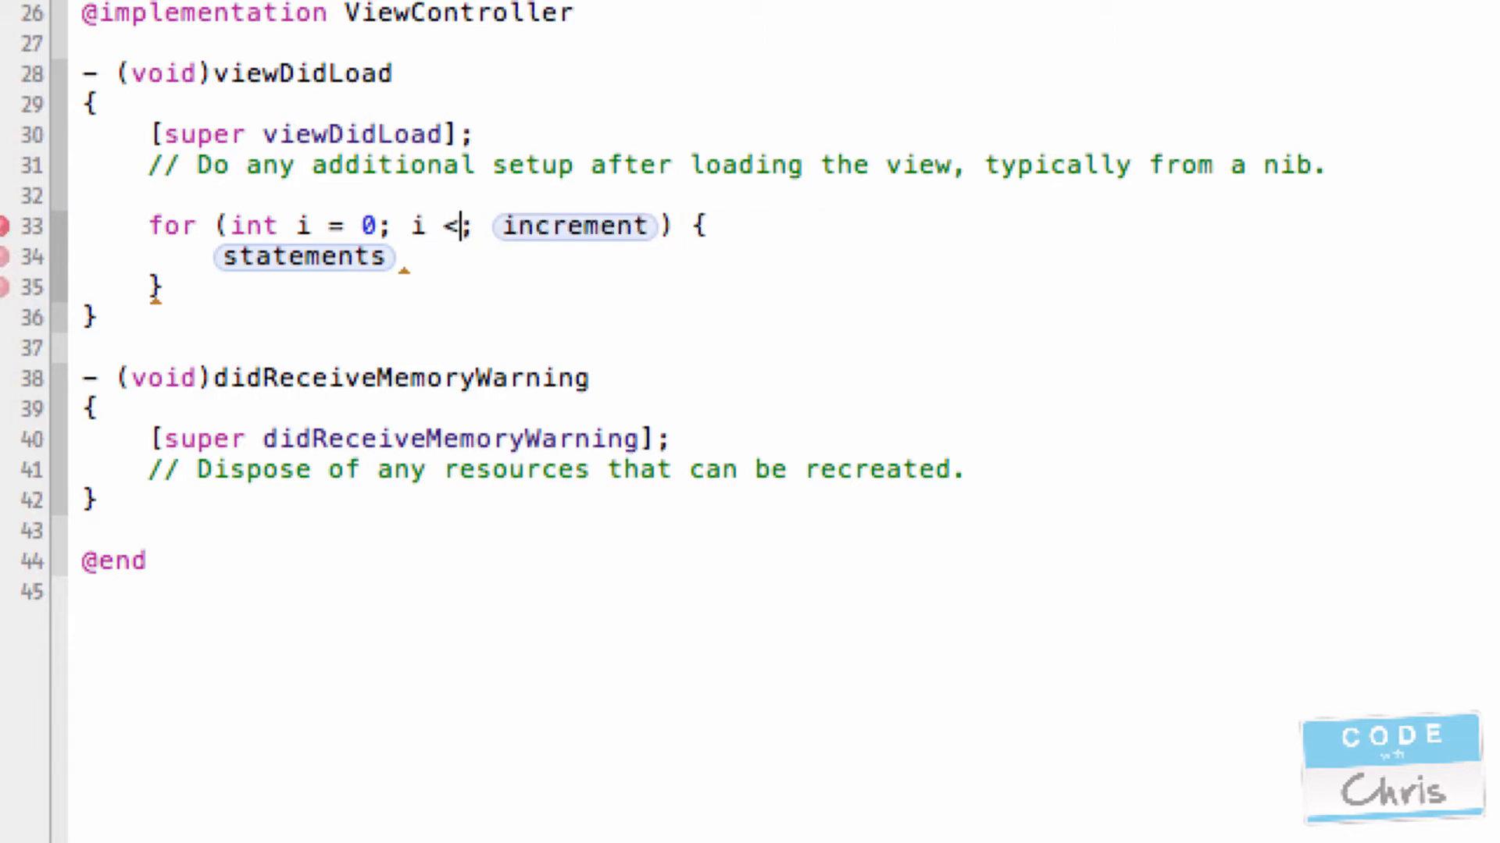
pyautogui.write('10')
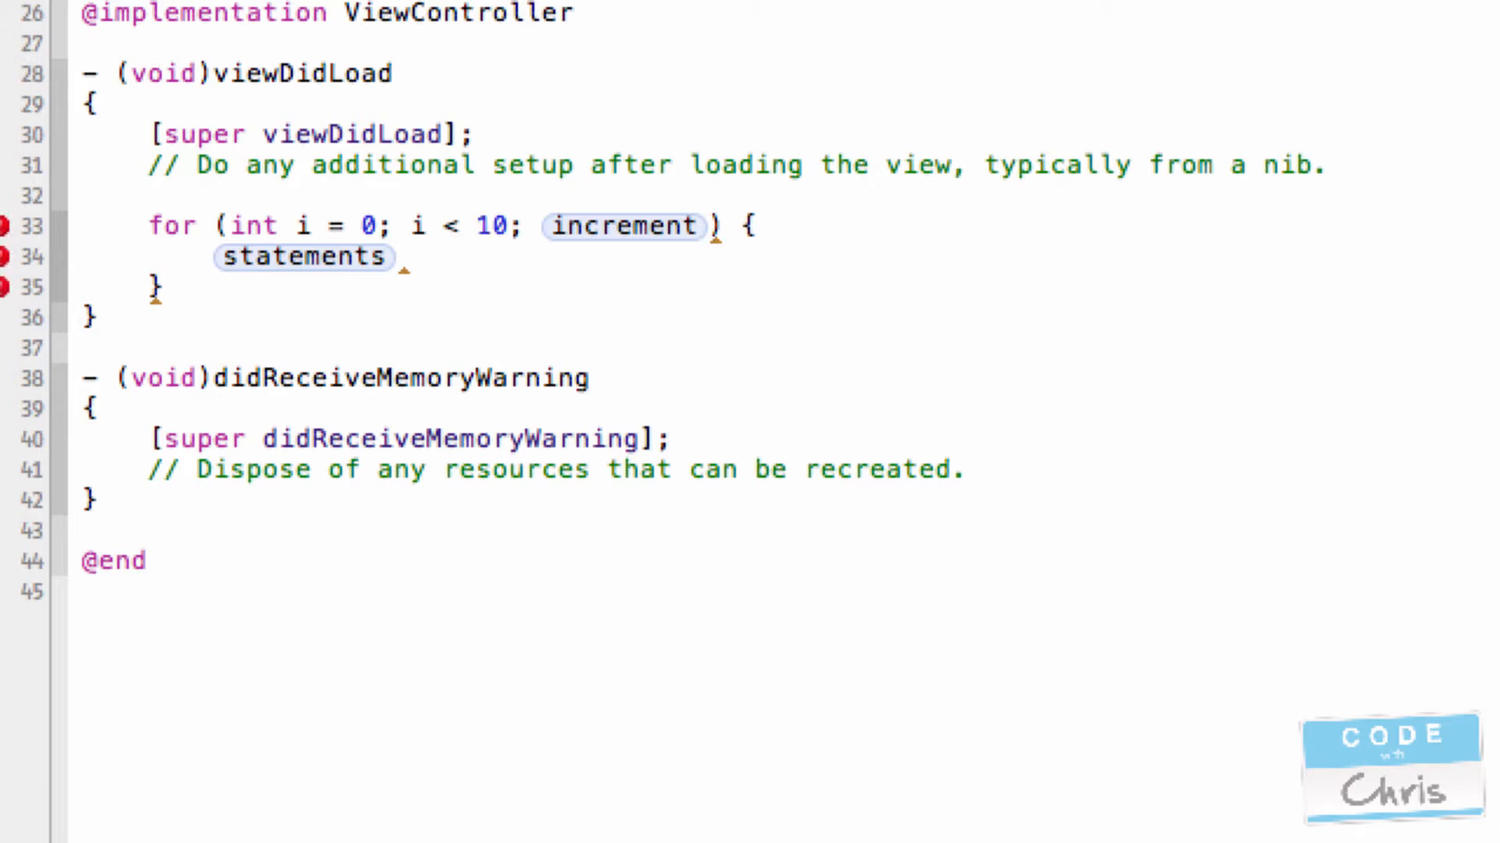
pyautogui.click(460, 226)
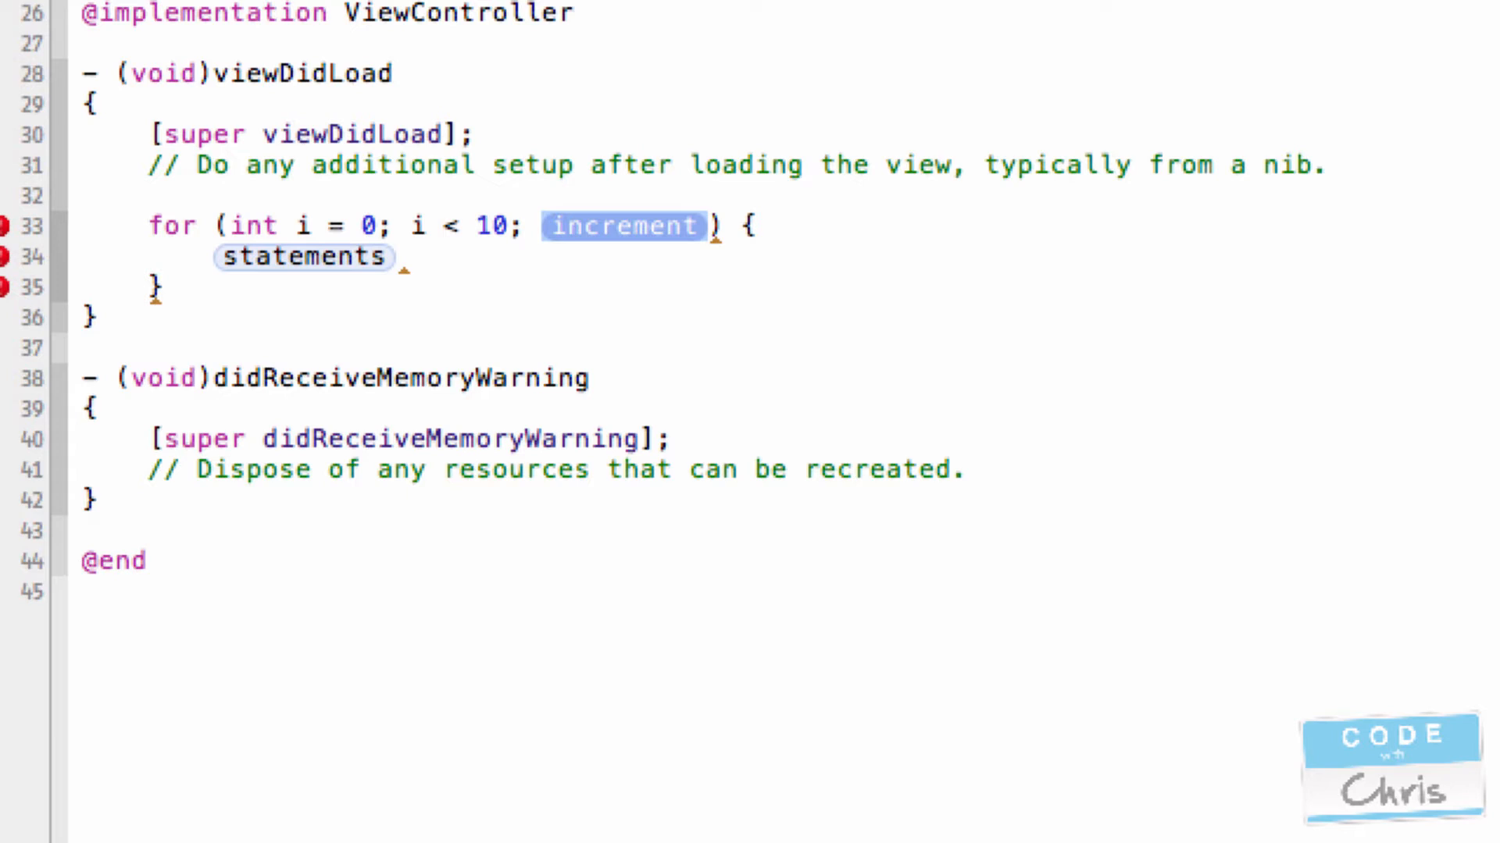
pyautogui.write('i++')
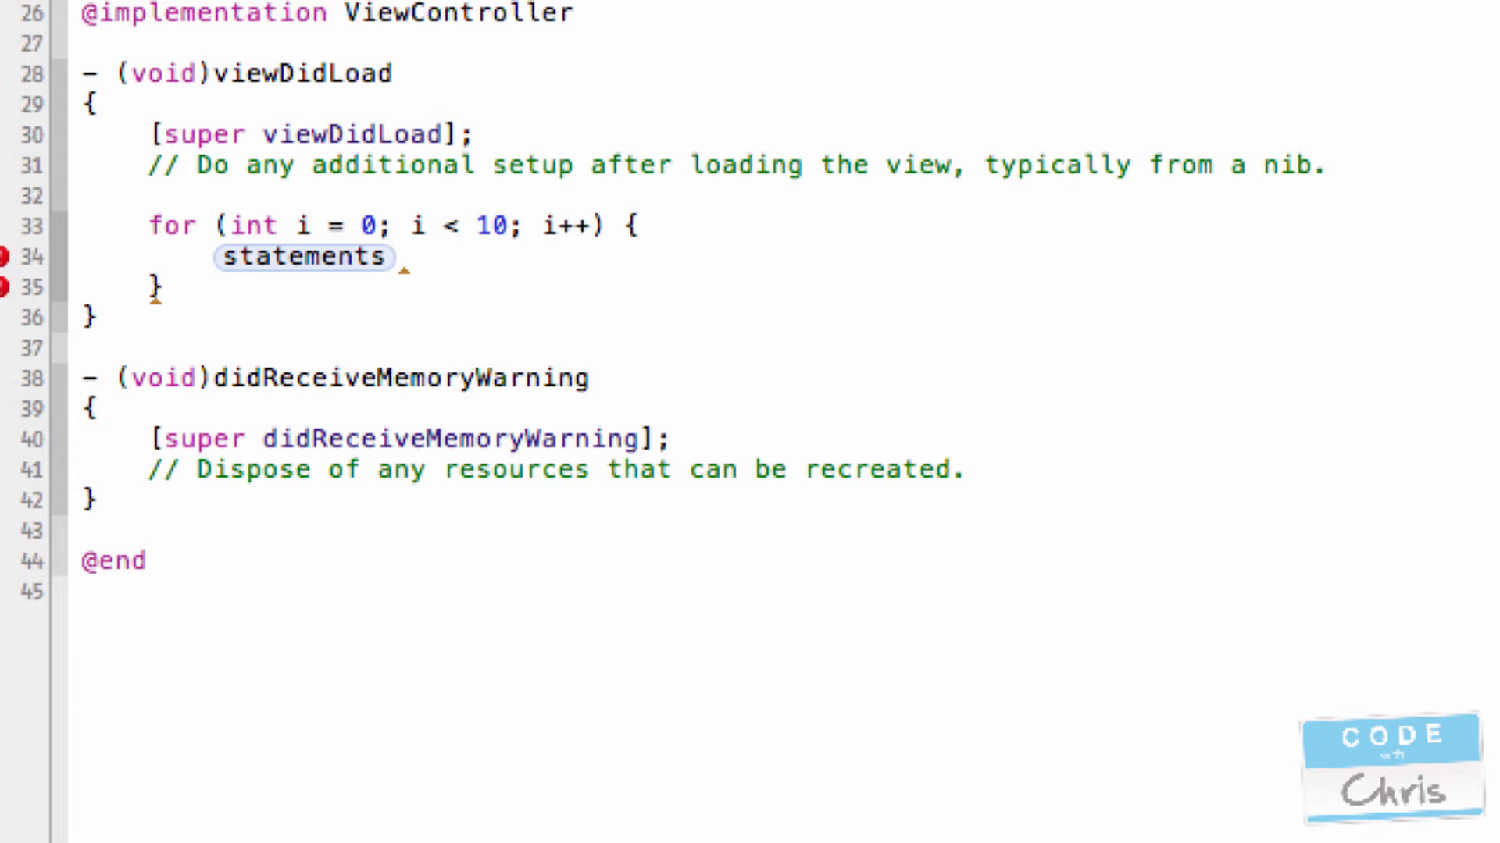
pyautogui.doubleClick(571, 225)
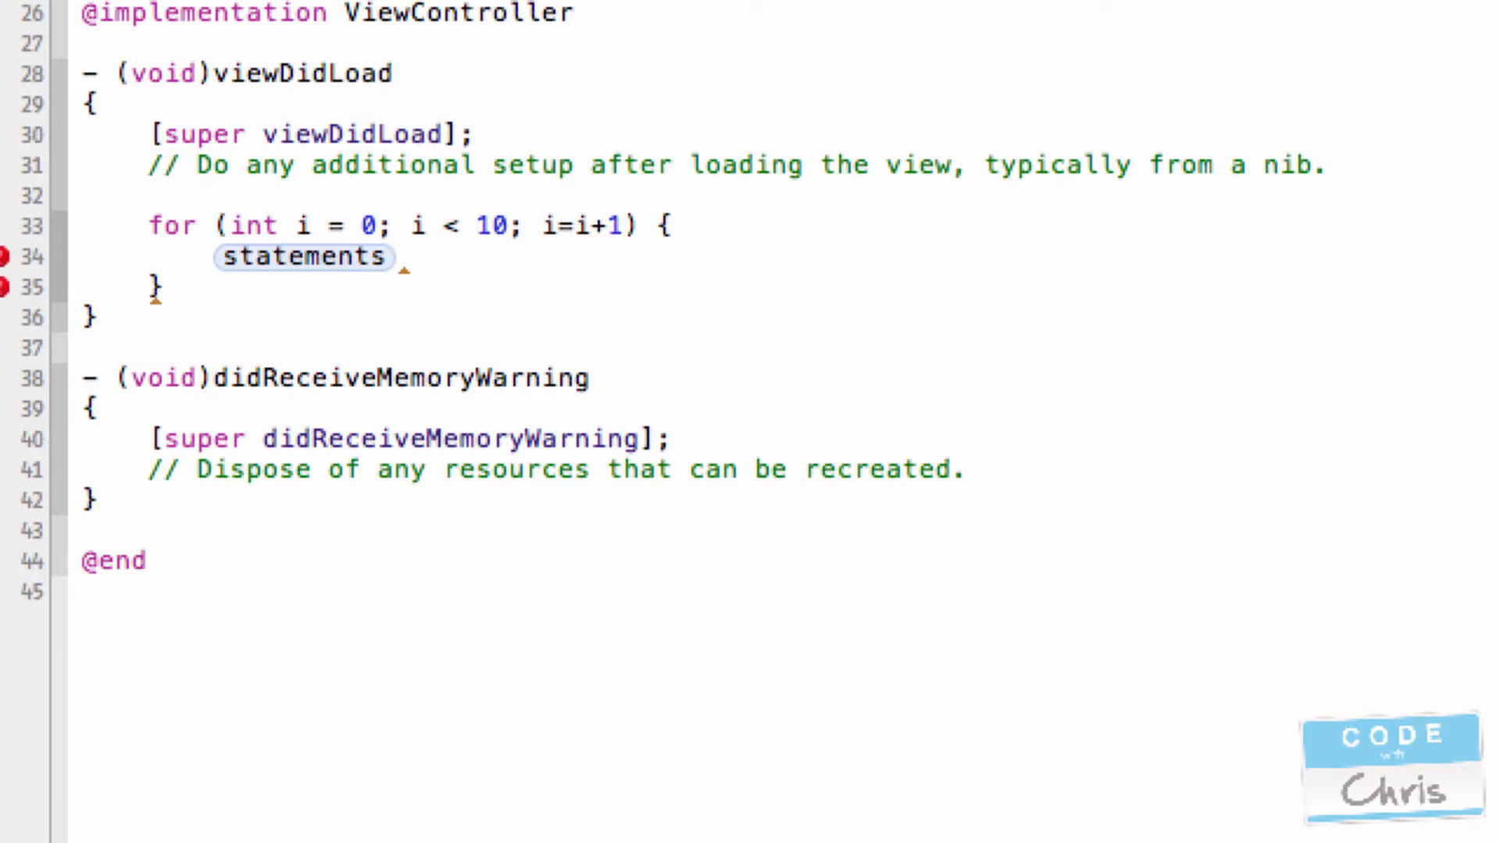
pyautogui.click(623, 225)
pyautogui.write('+')
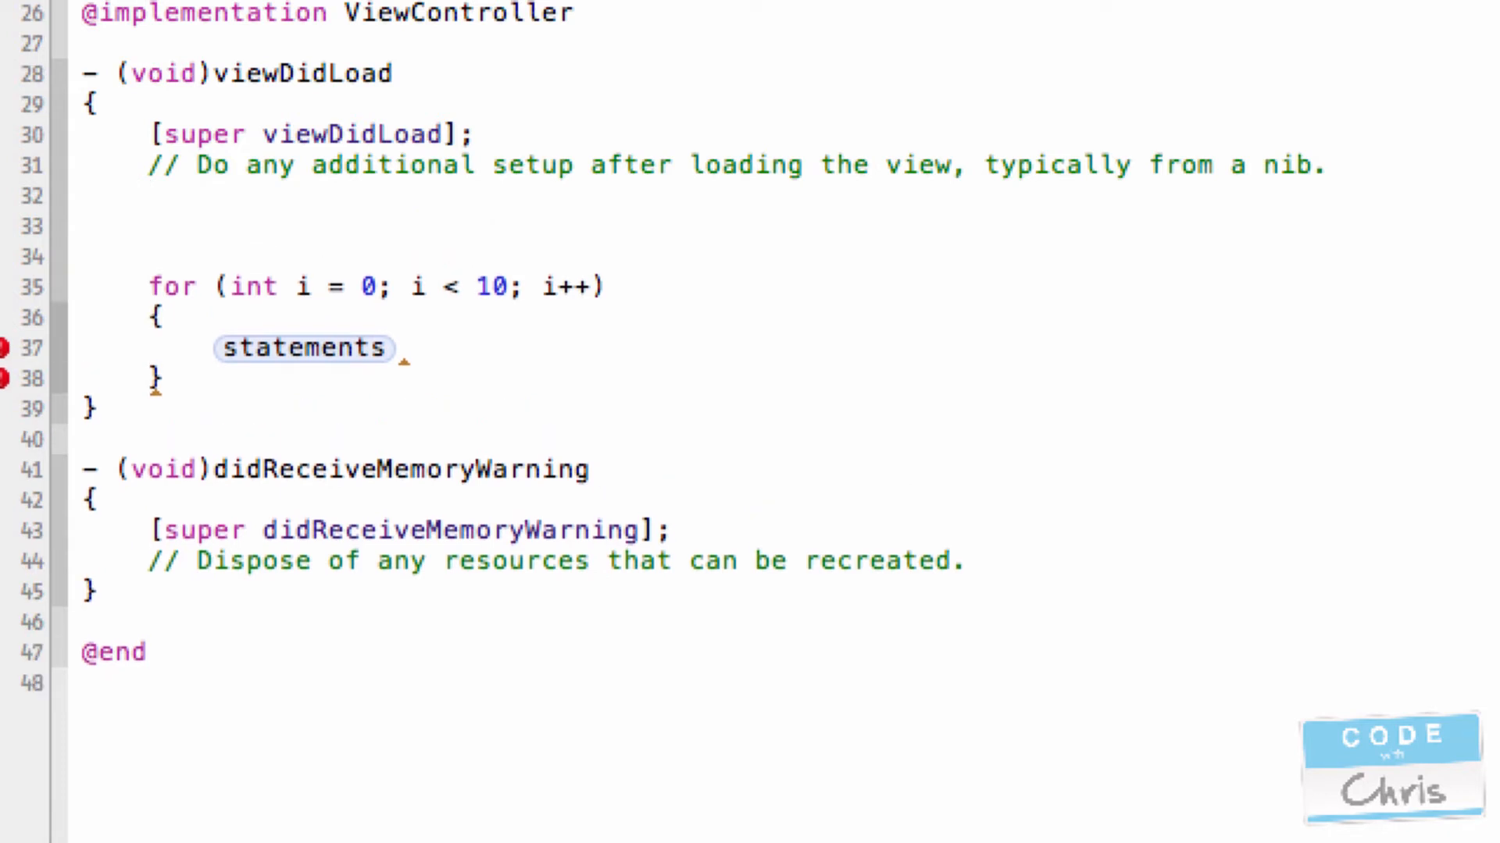
# - Declare int age = 0 above the loop and increment age with age++ in its body
pyautogui.write('int')
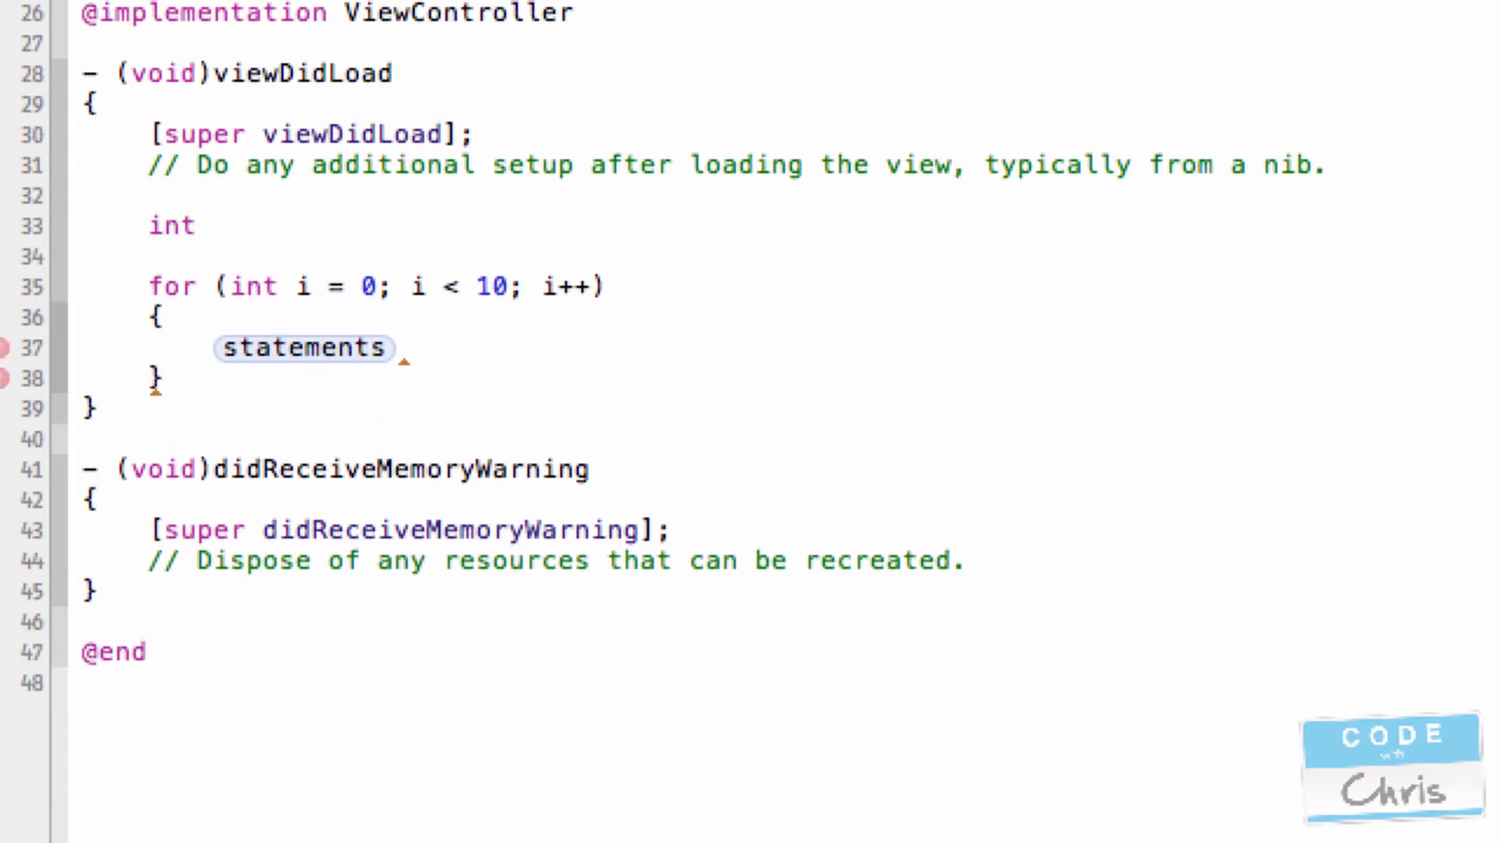
pyautogui.write('age;')
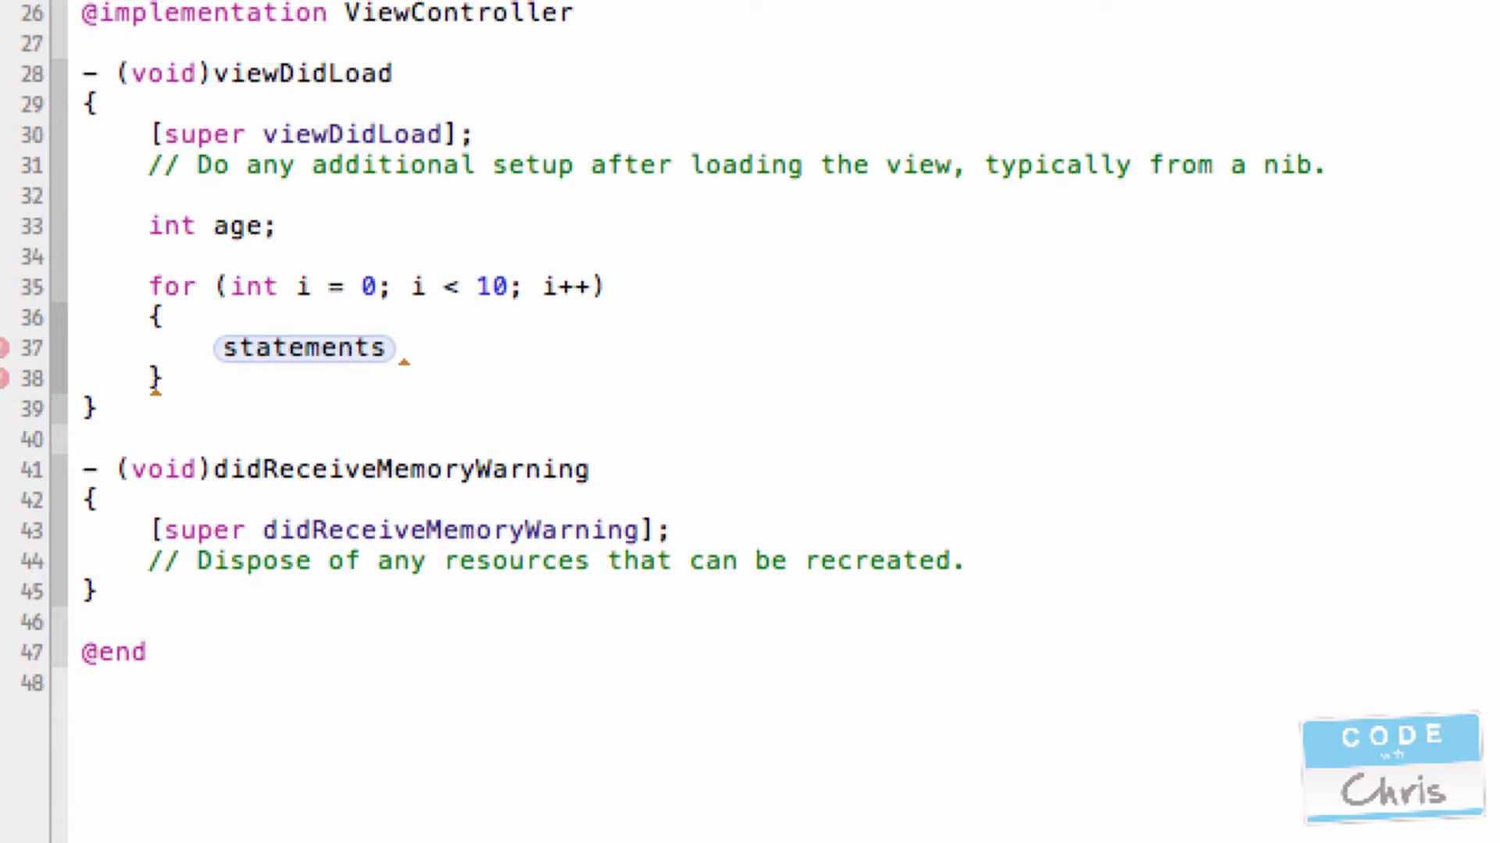
pyautogui.write('= 0')
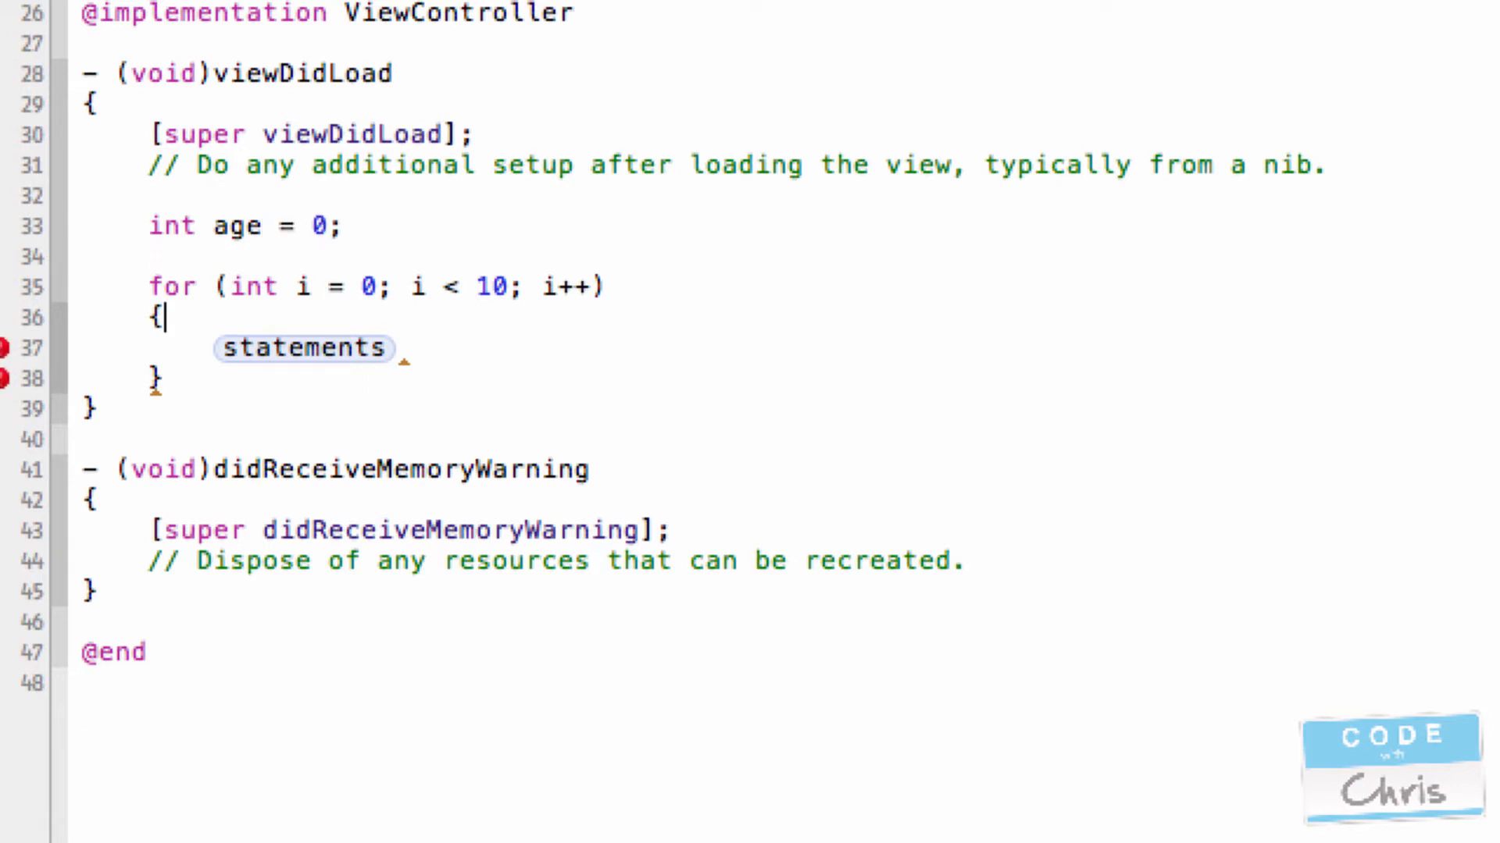
pyautogui.write('age++;')
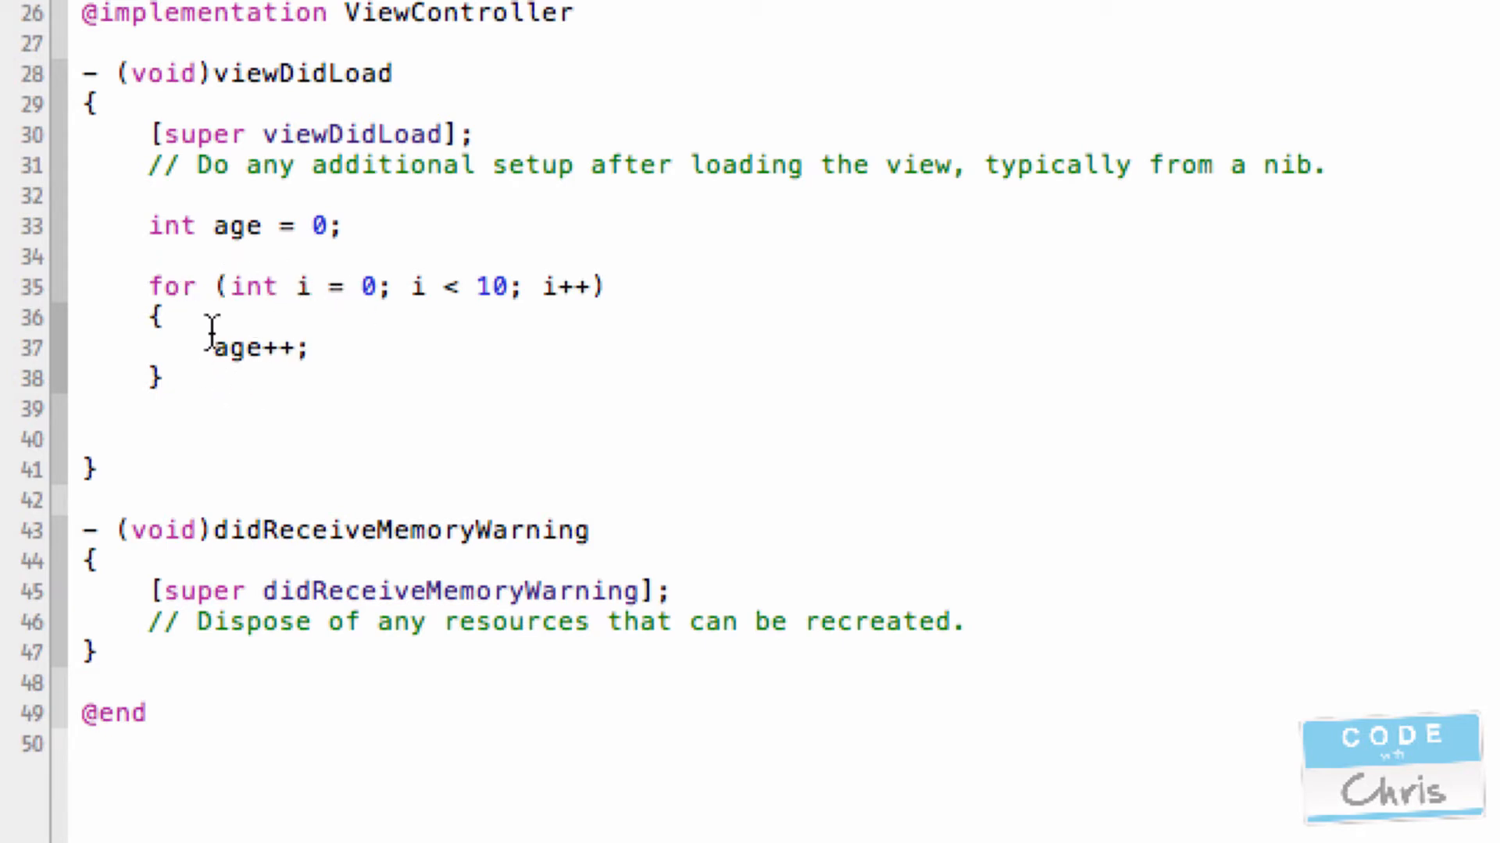
pyautogui.moveTo(281, 285)
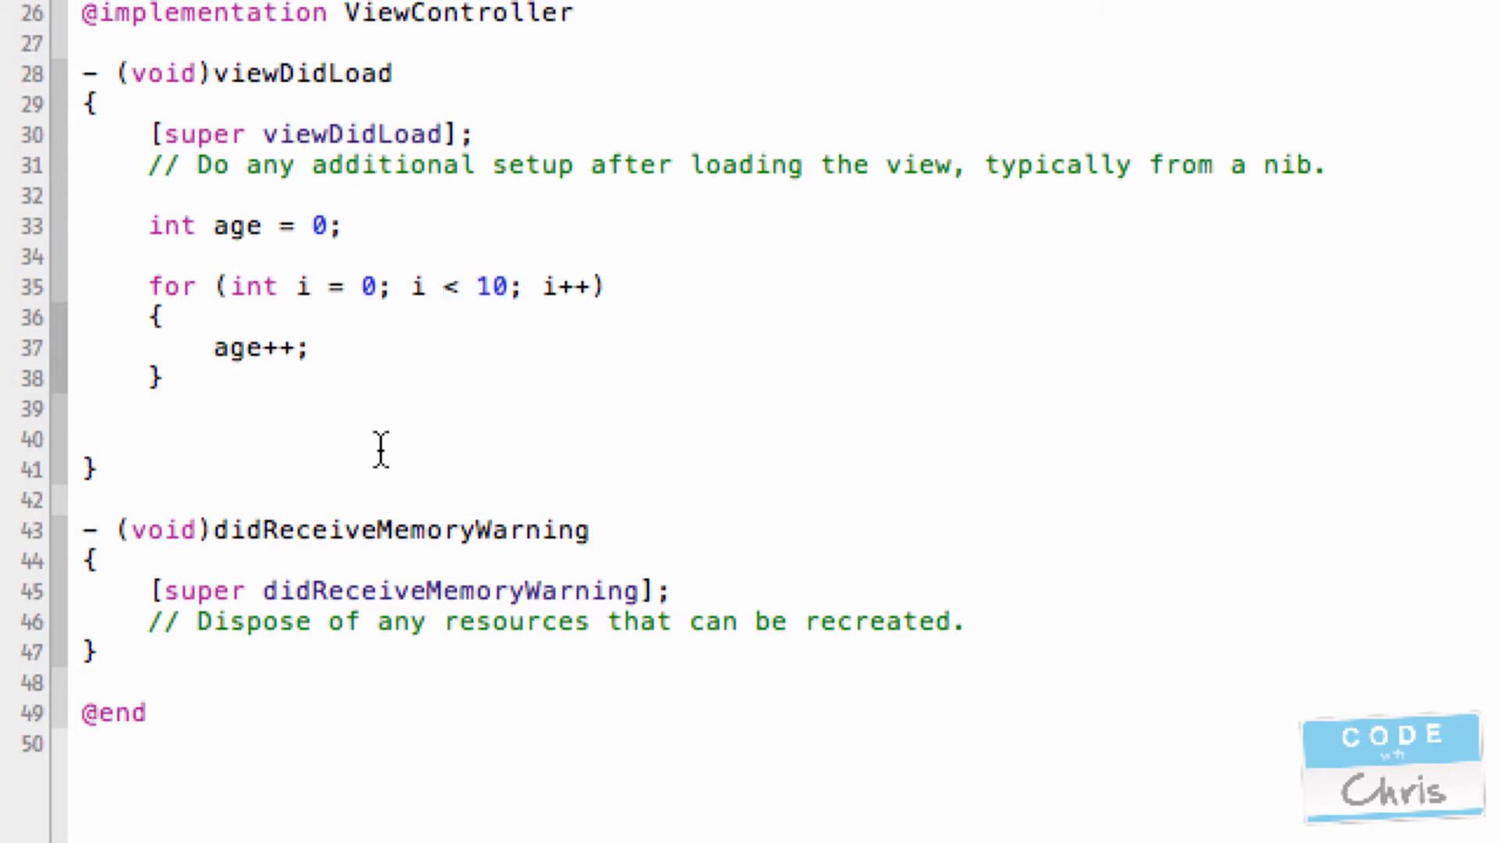
pyautogui.moveTo(811, 353)
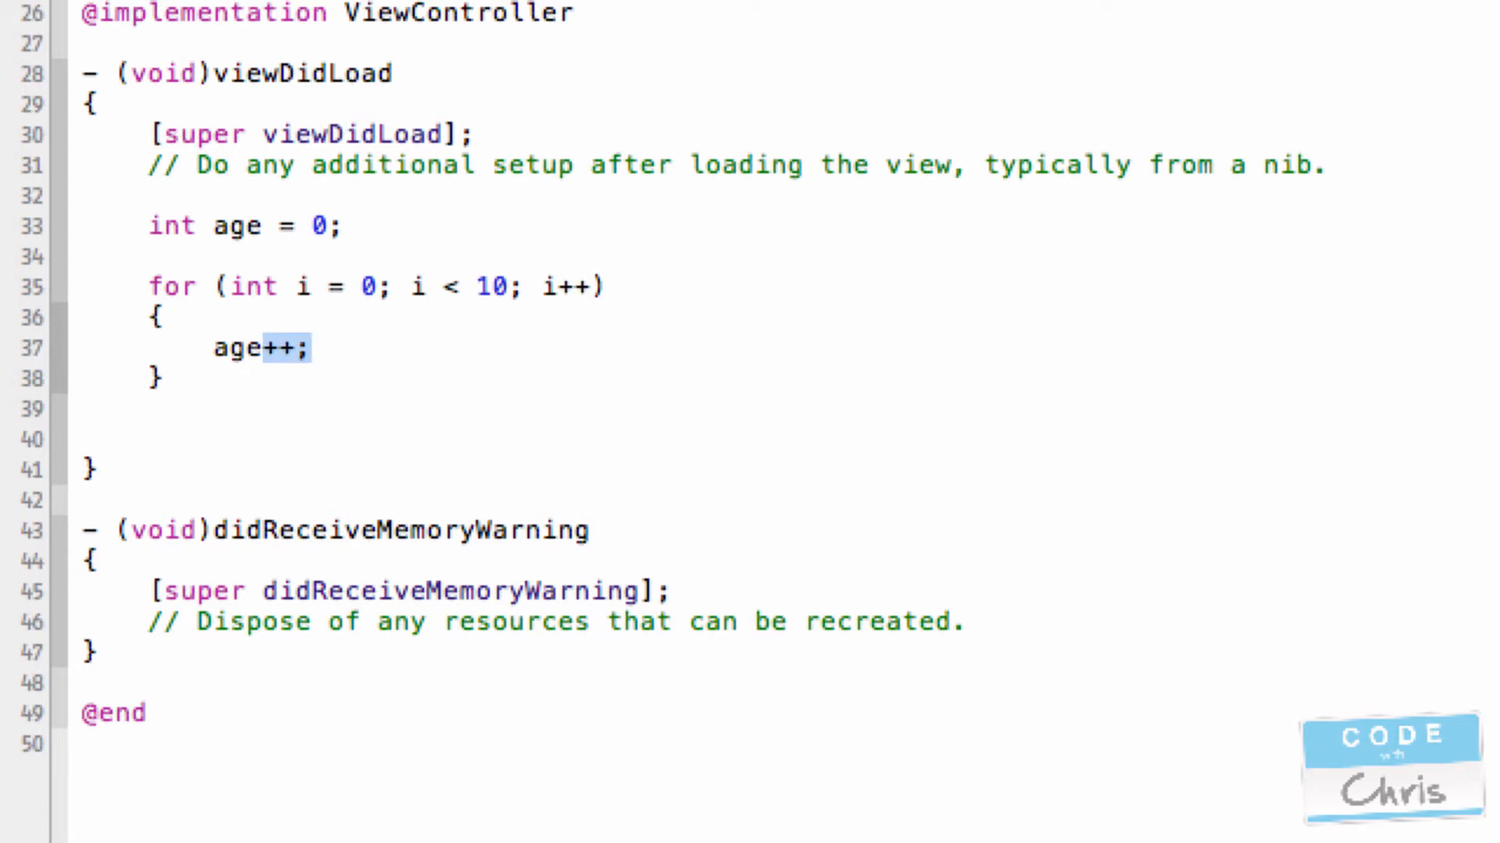
# - Fill the loop body with // do something, a commented age = age + i;, and age += i;
pyautogui.write('// do som')
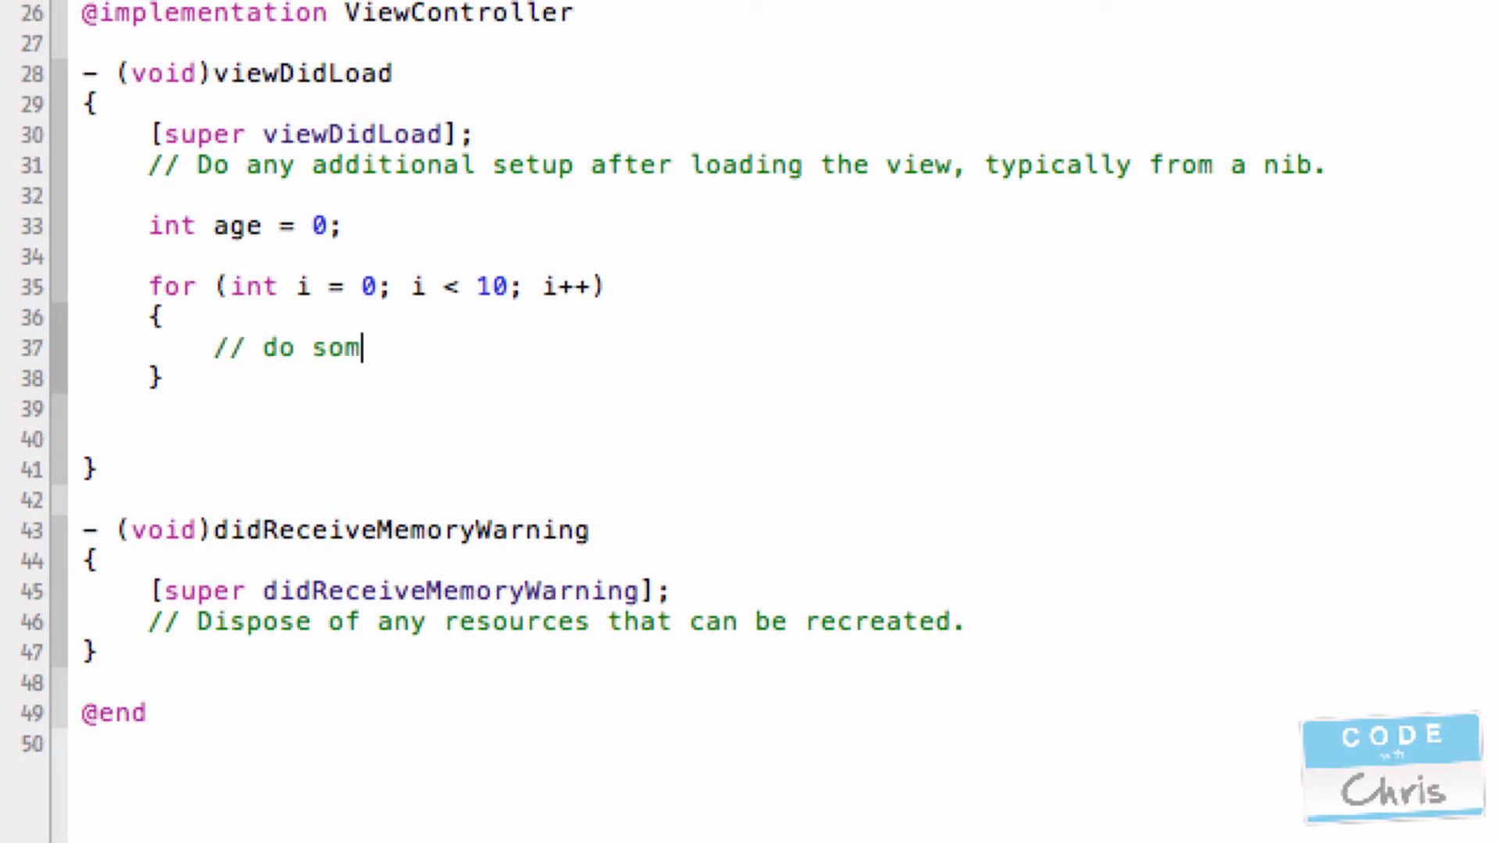
pyautogui.write('ething')
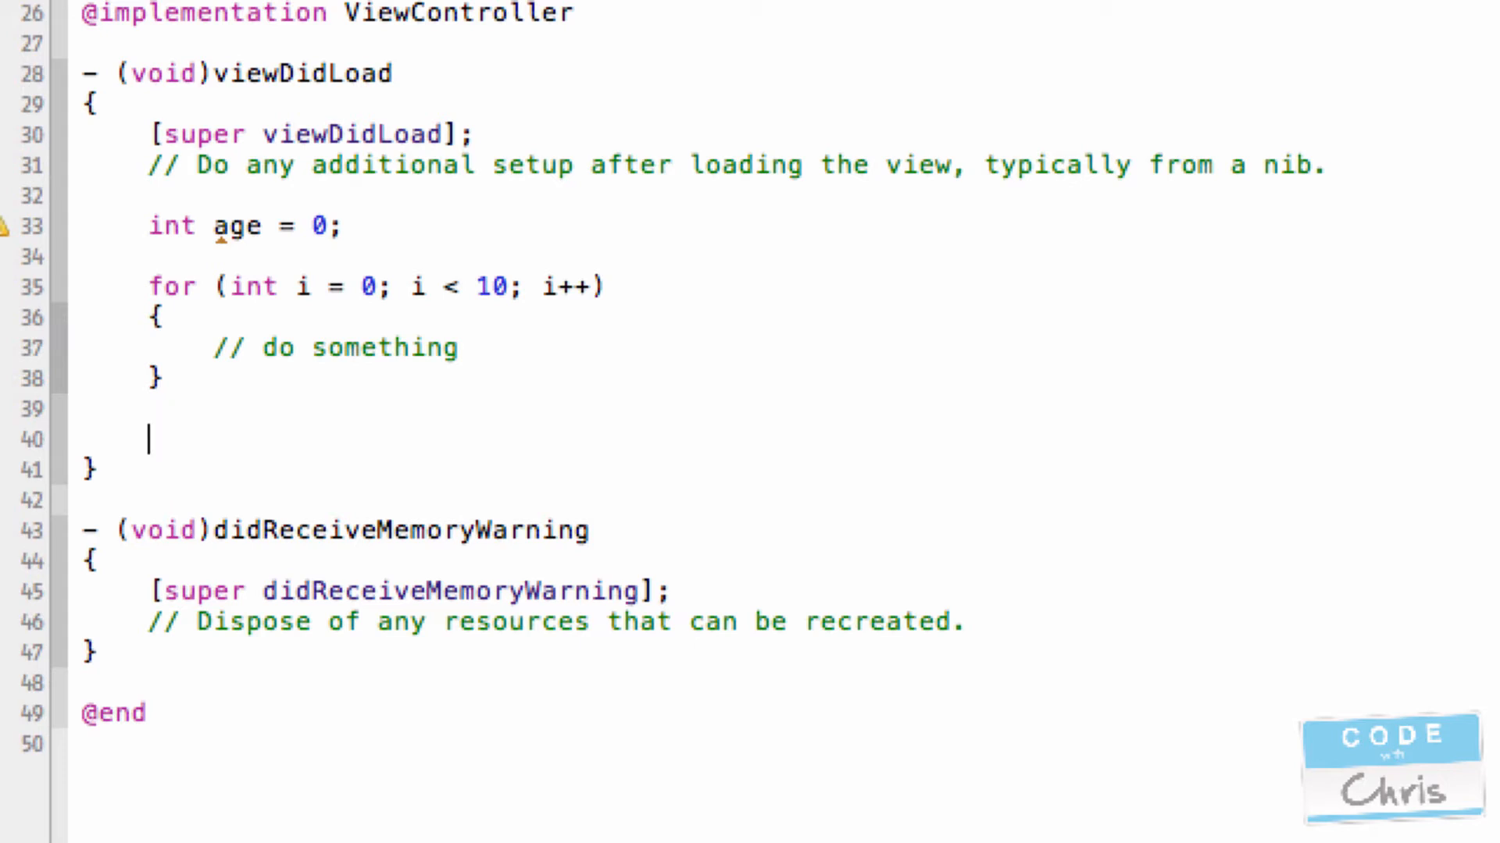
pyautogui.click(442, 285)
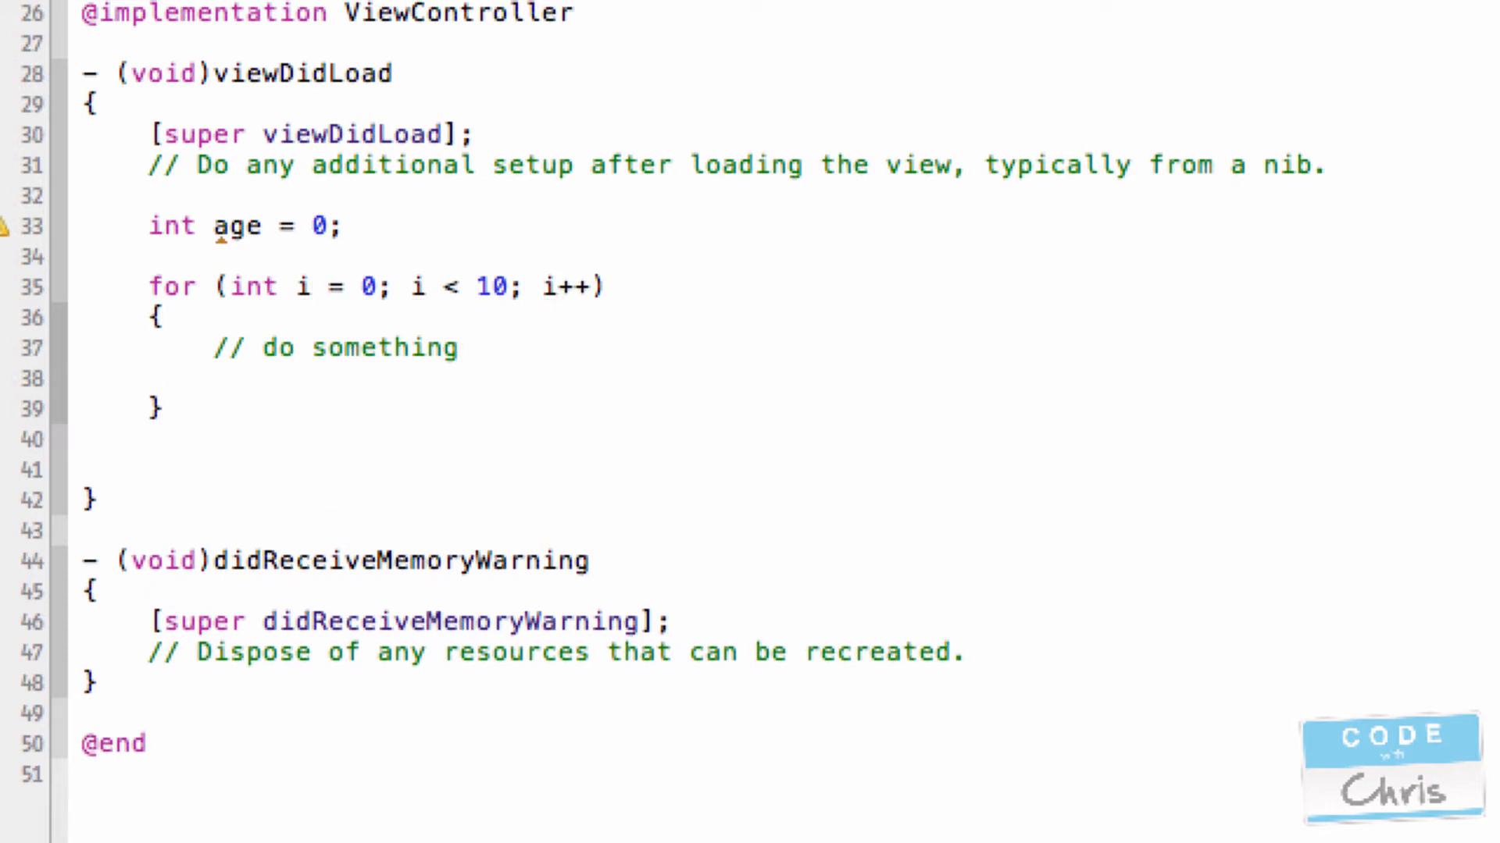
pyautogui.write('age =')
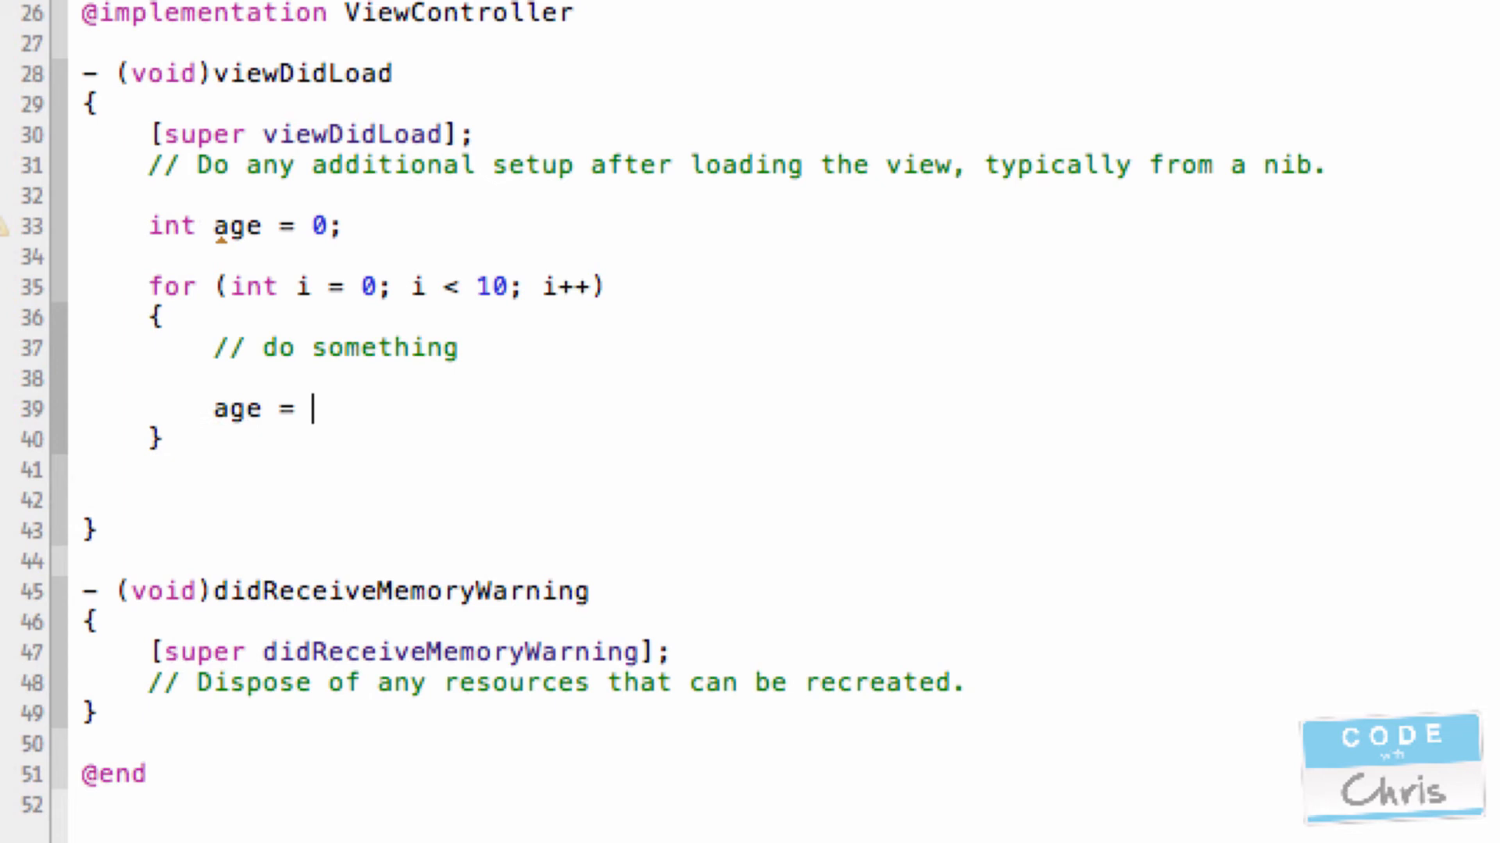
pyautogui.write('age + i;')
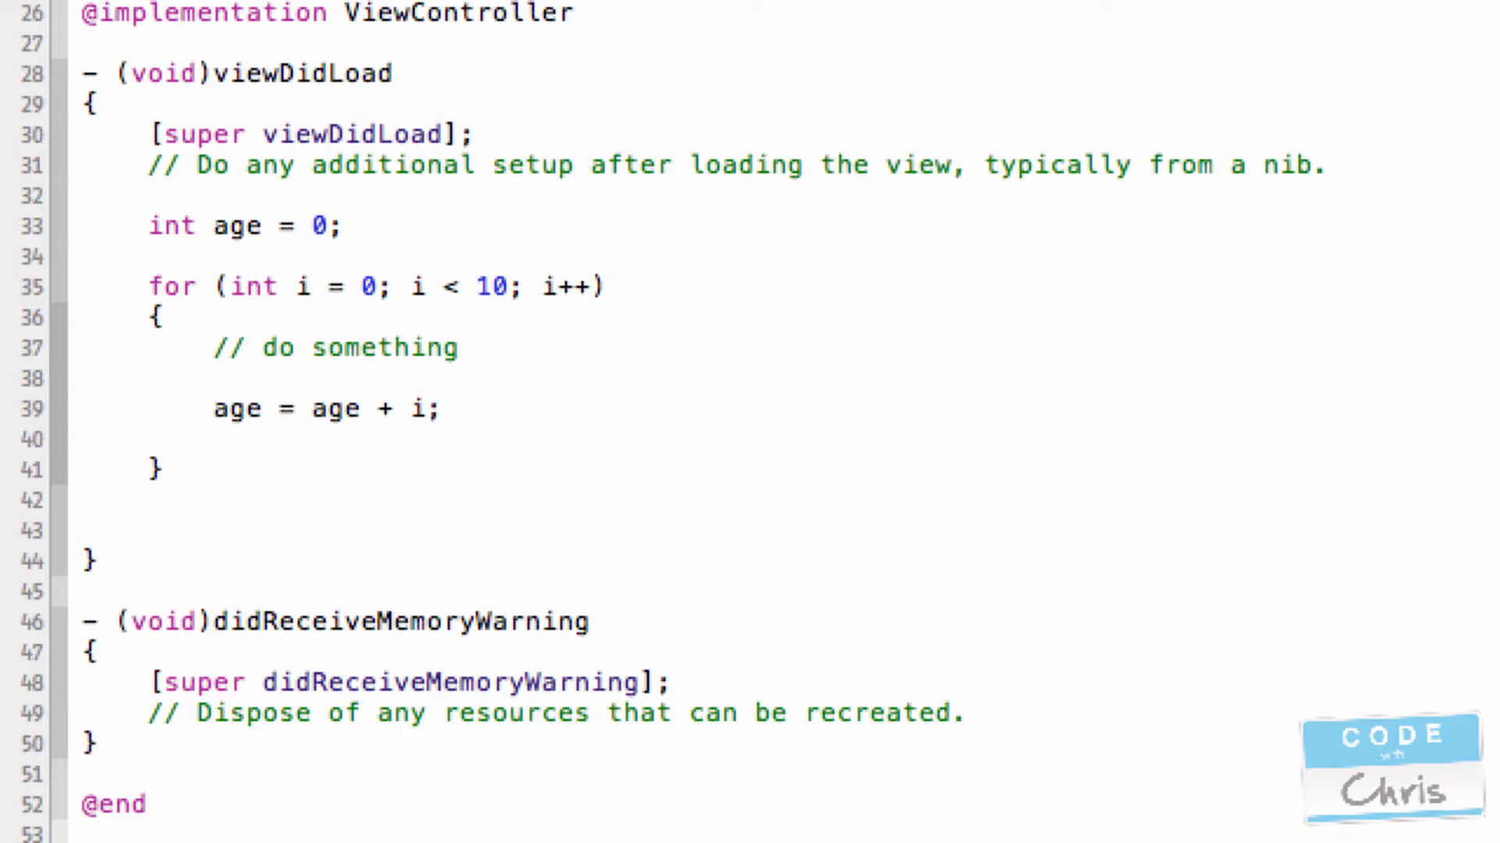
pyautogui.write('age += i;')
pyautogui.write('// ')
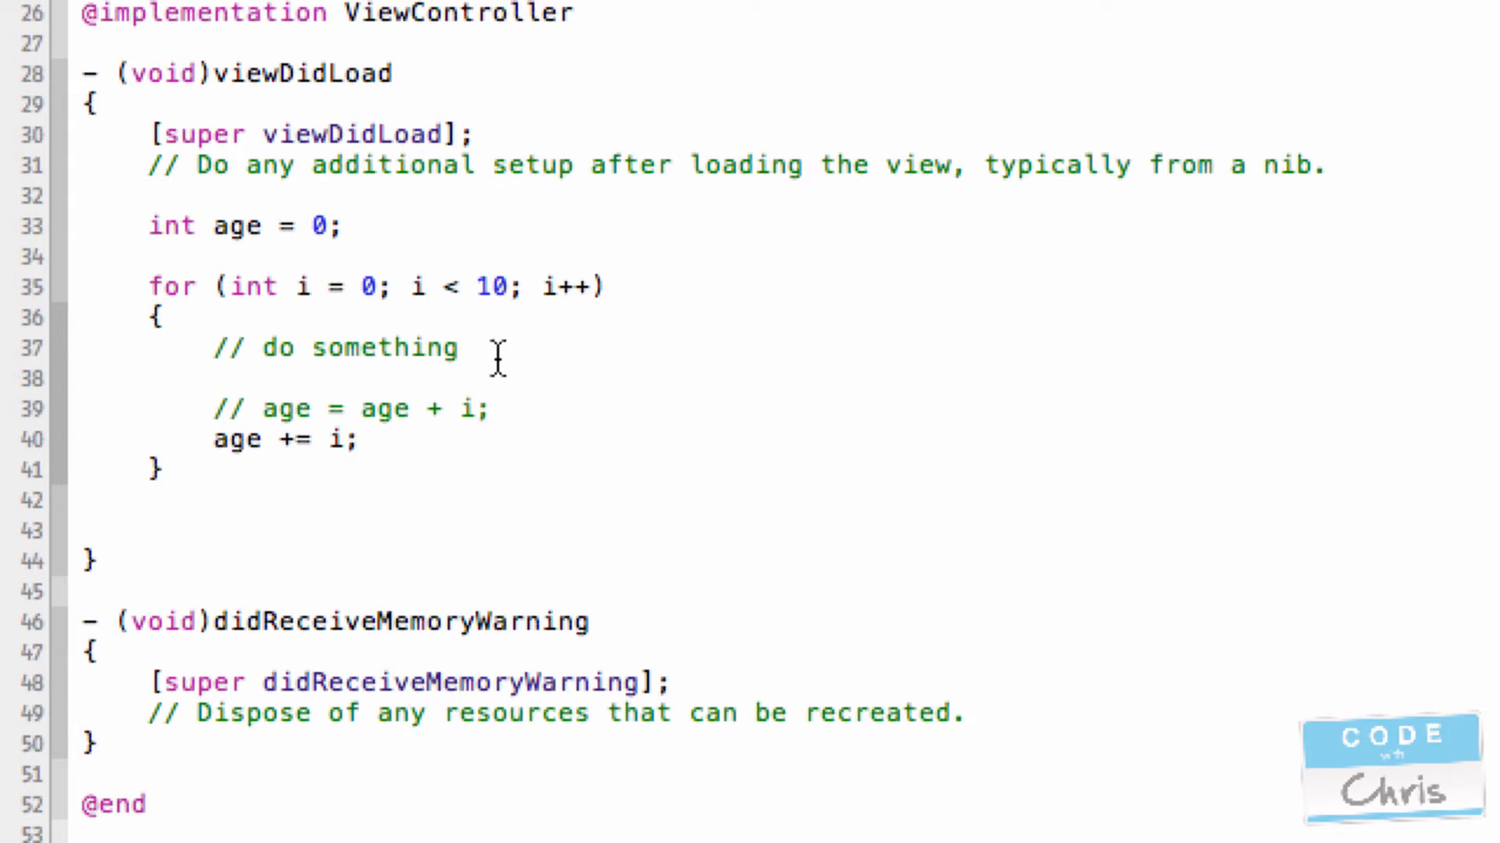
pyautogui.moveTo(304, 340)
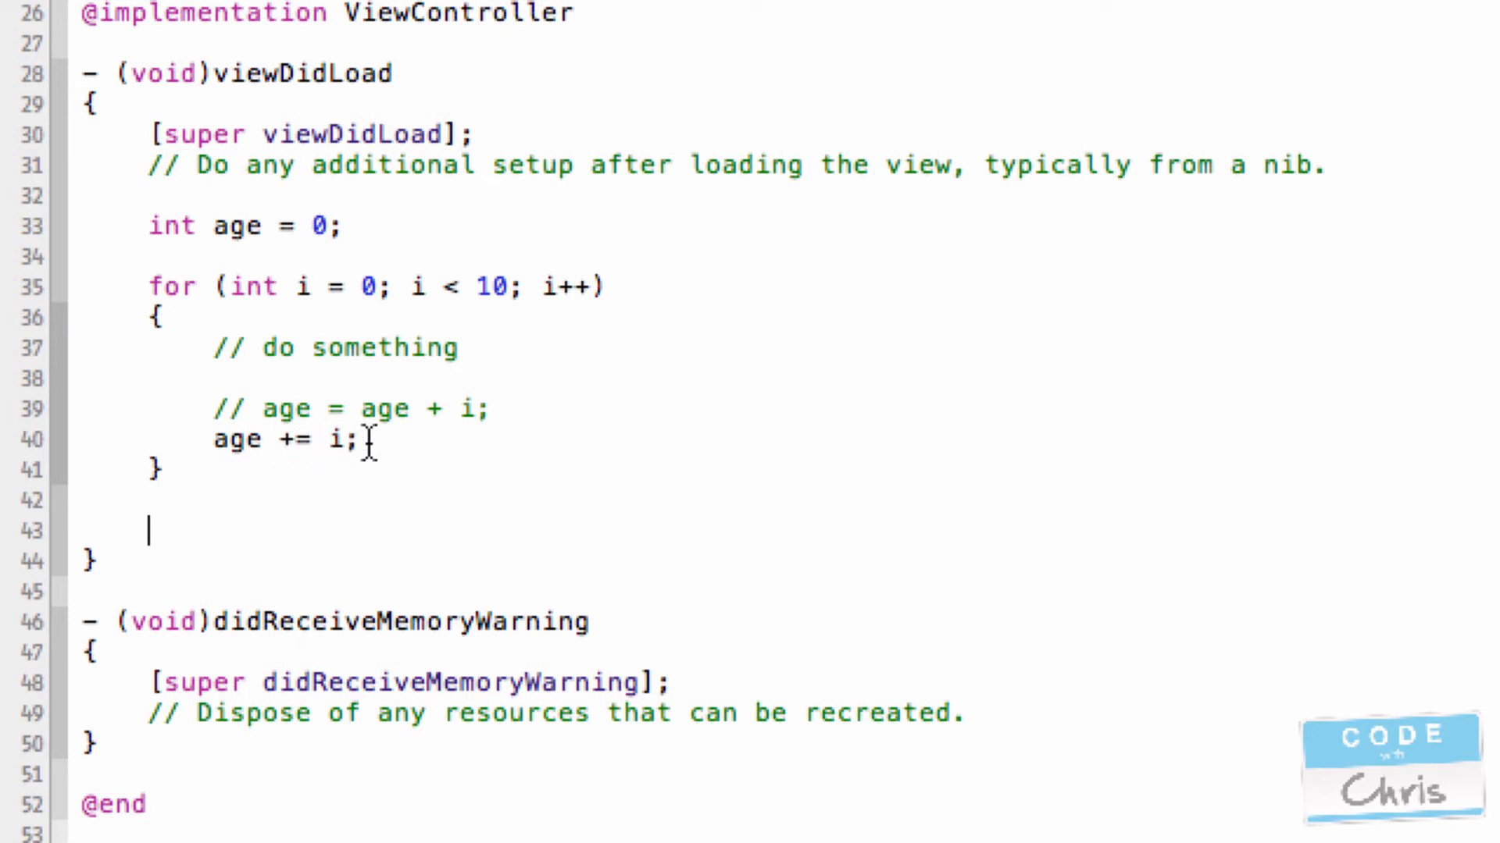
pyautogui.press('backspace')
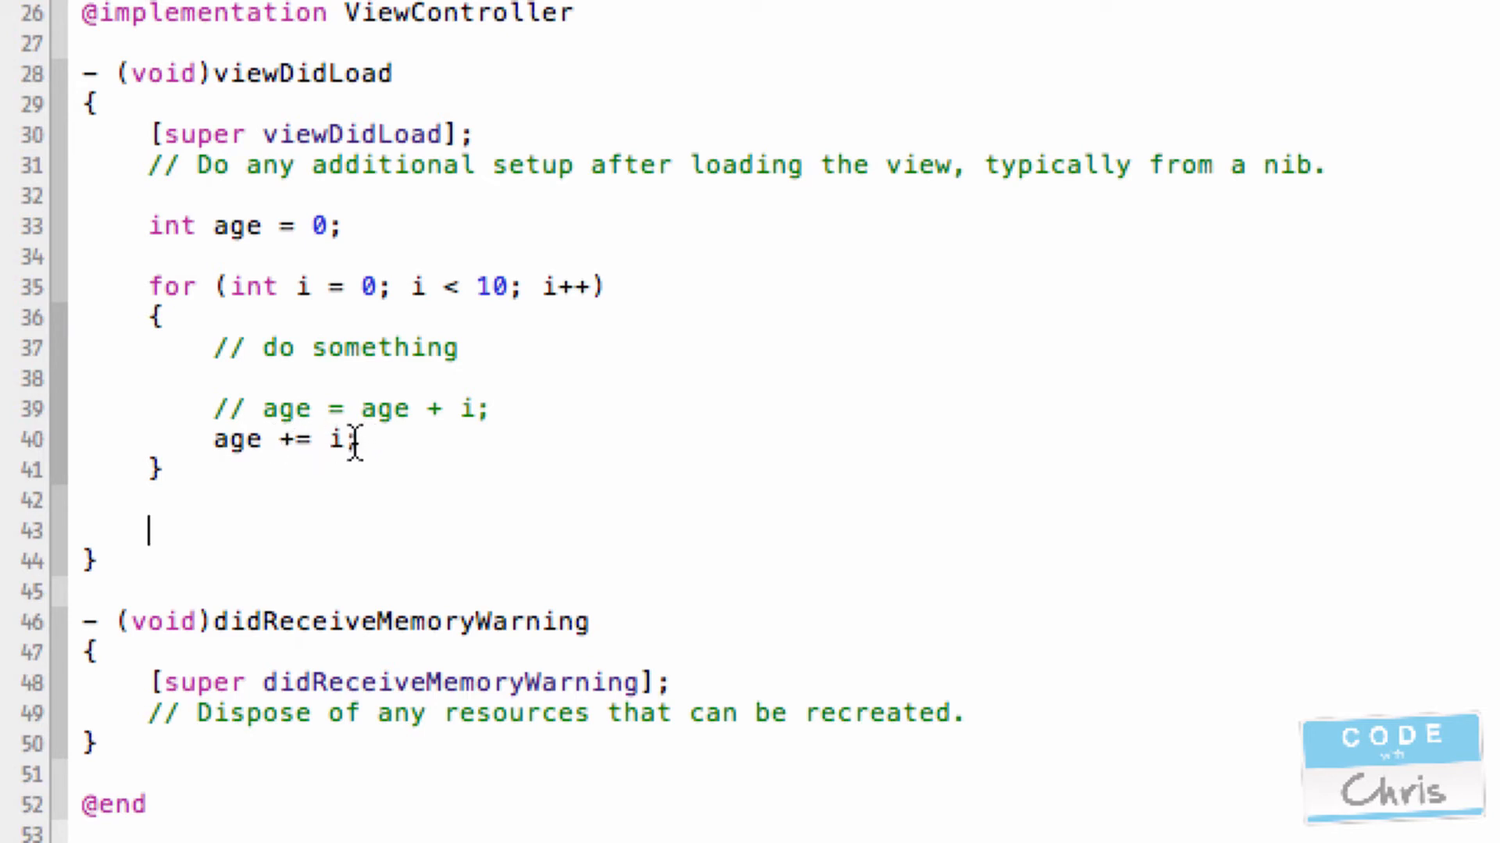
pyautogui.write(';')
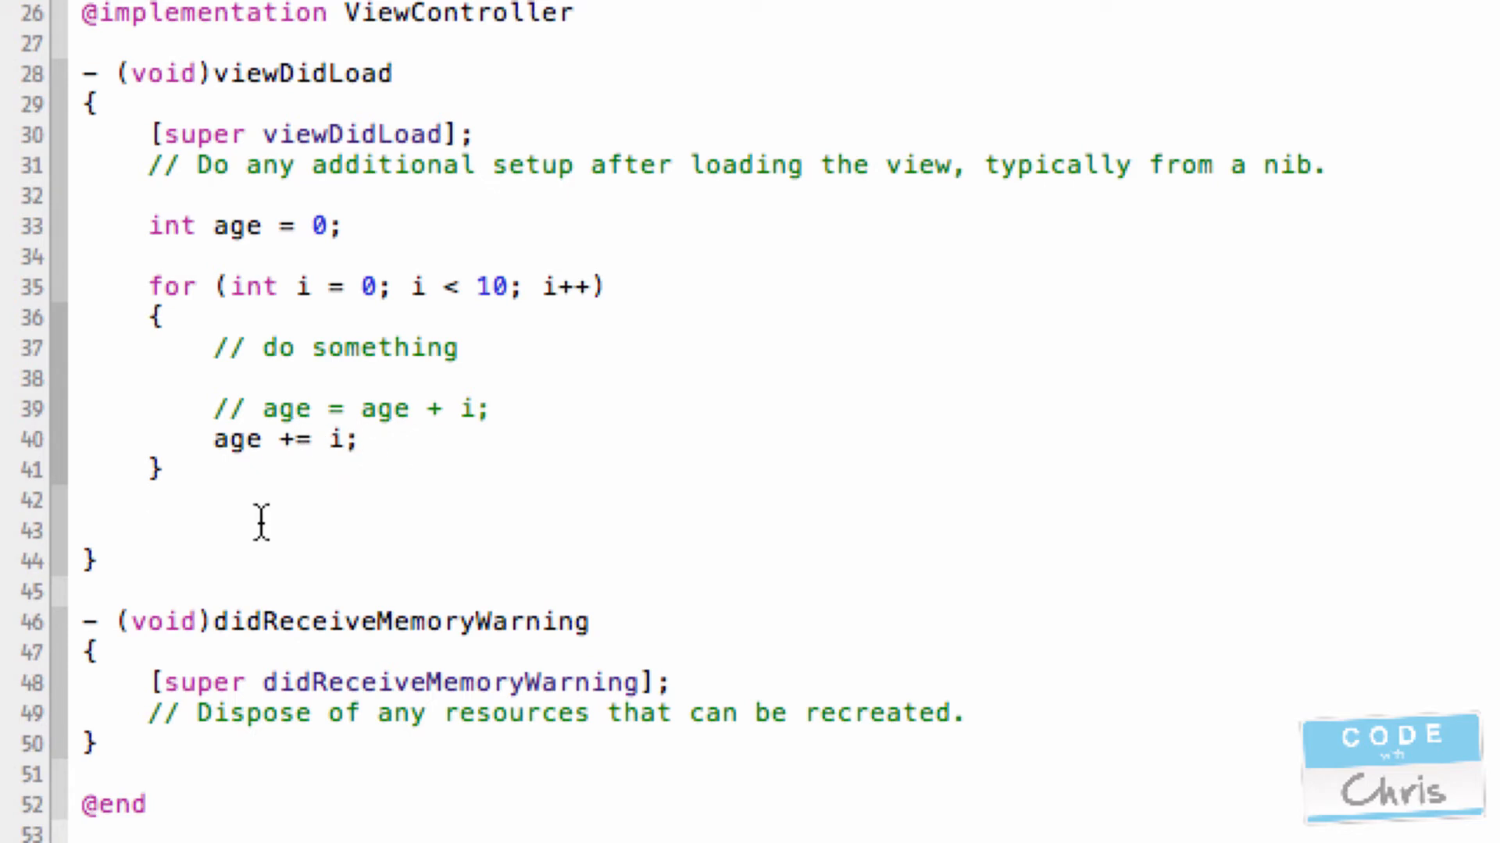
pyautogui.moveTo(301, 521)
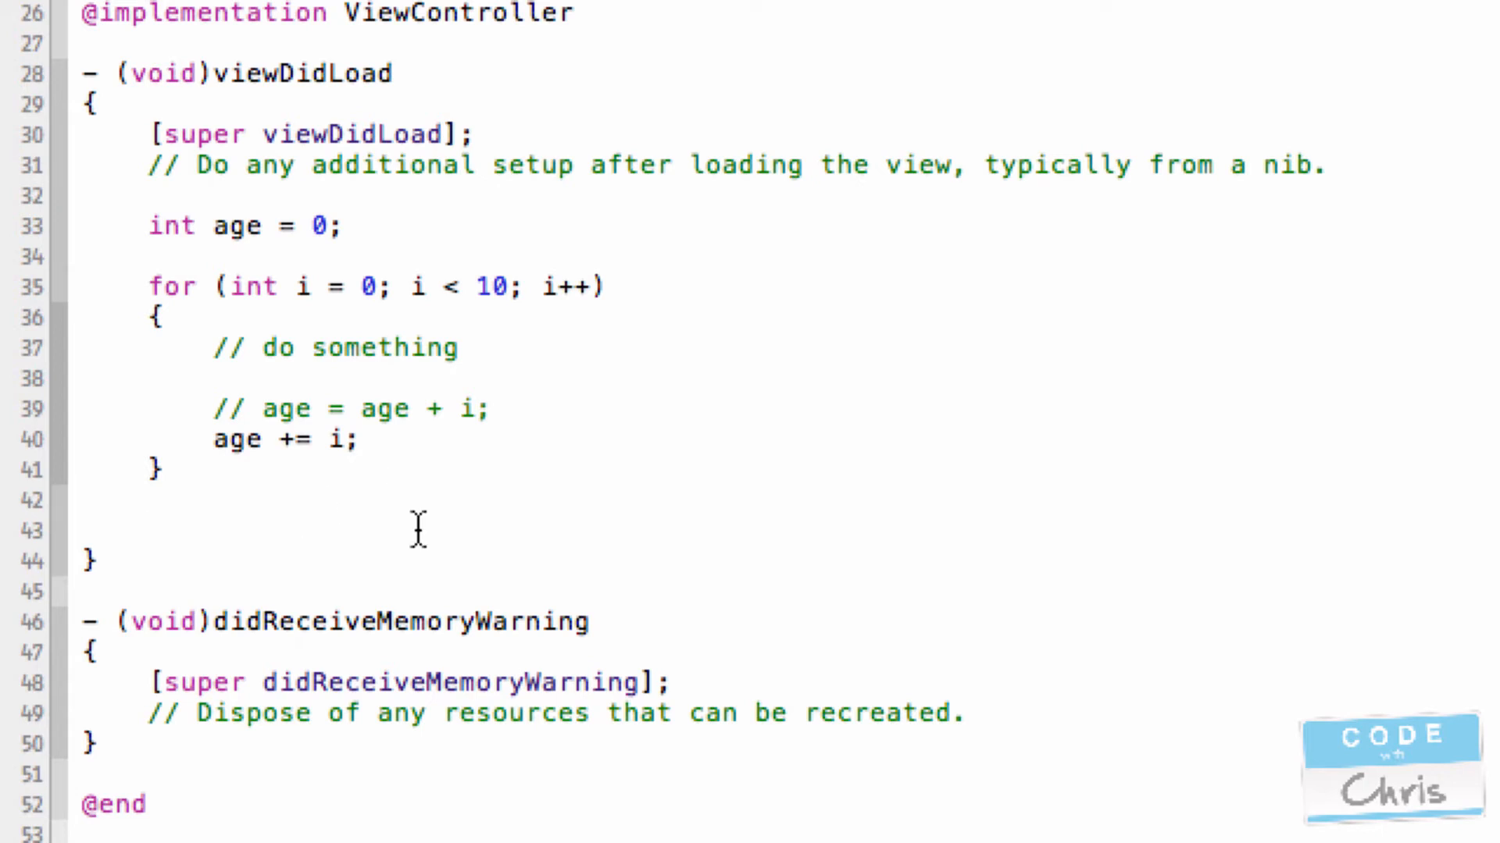
# - Declare NSArray *arrayOfNames; below the first loop using class autocomplete
pyautogui.write('NSArray')
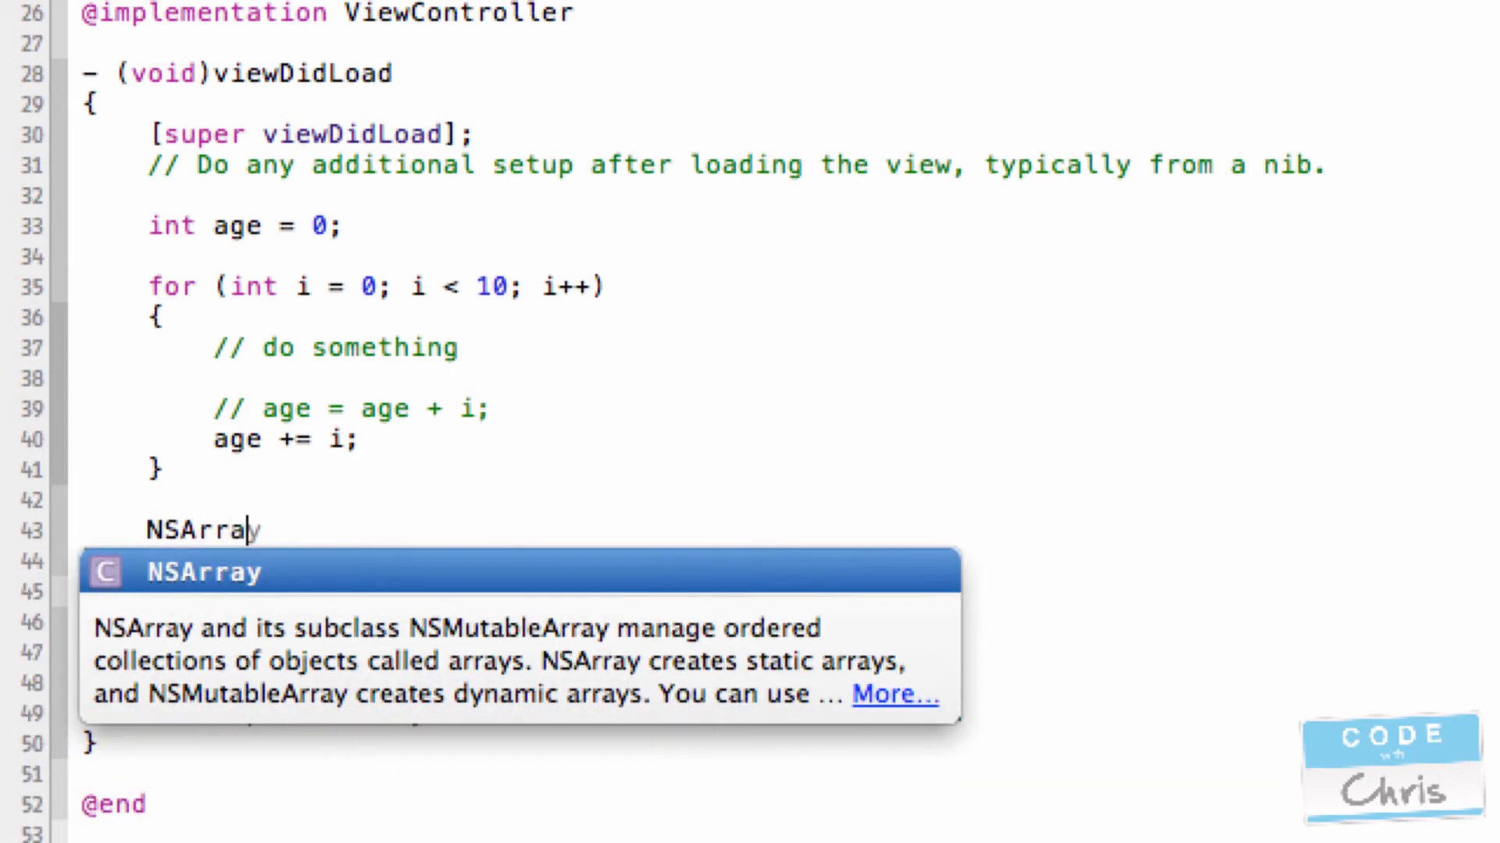
pyautogui.press('Escape')
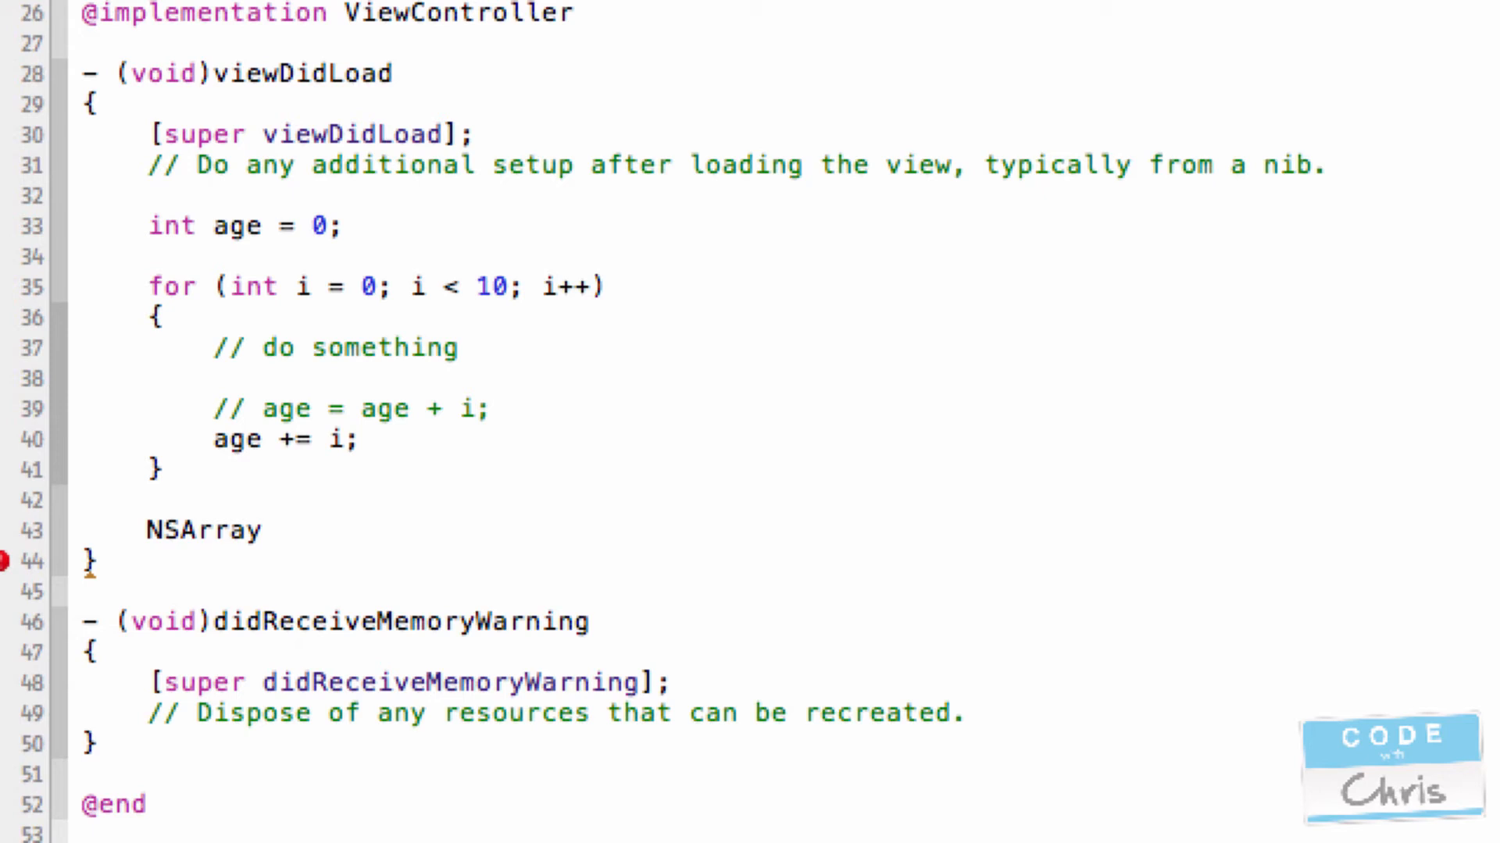
pyautogui.write('*')
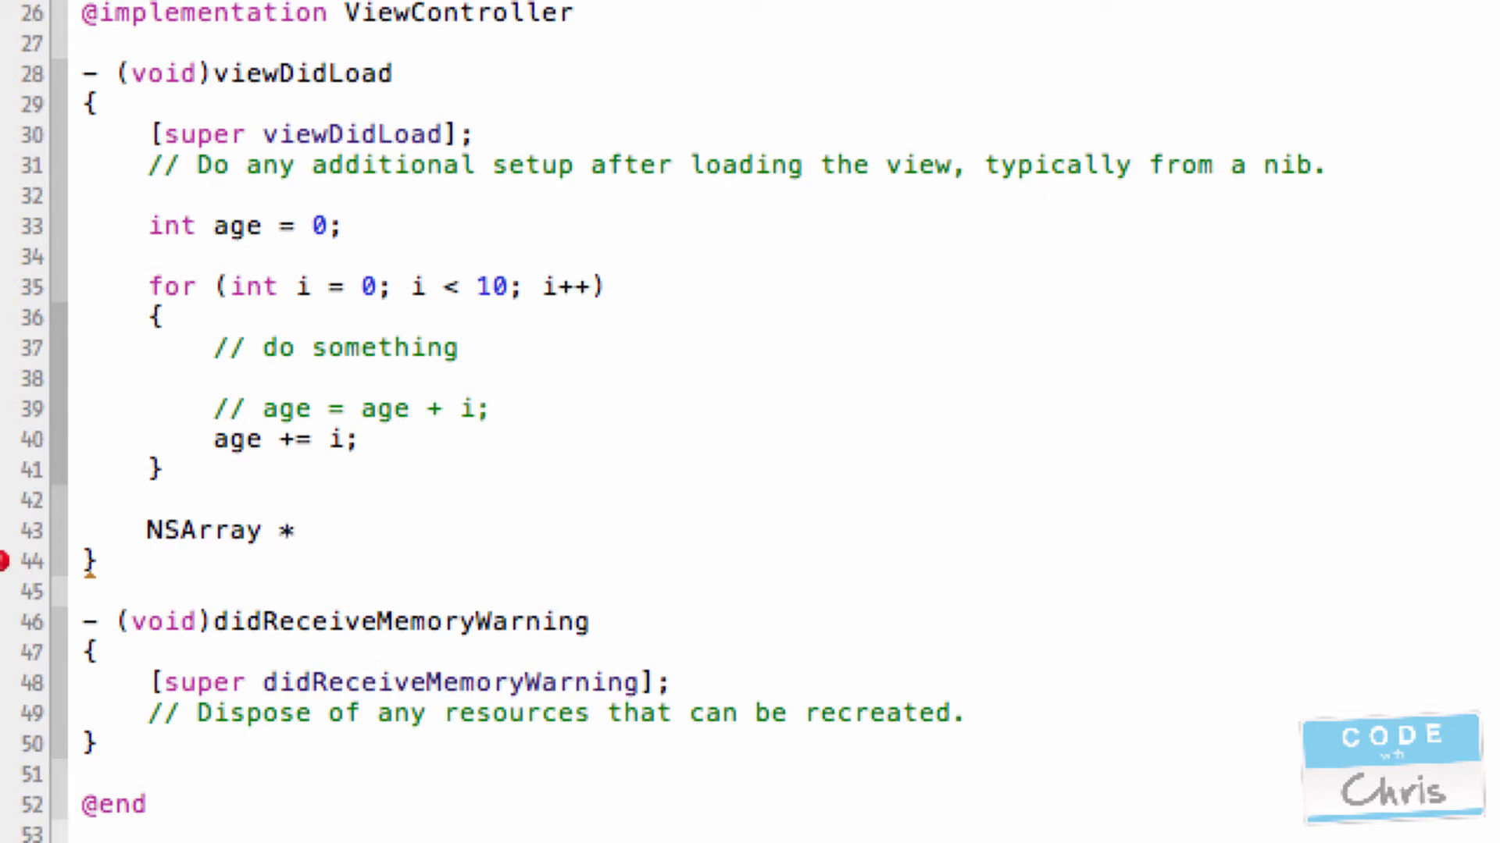
pyautogui.write('containe')
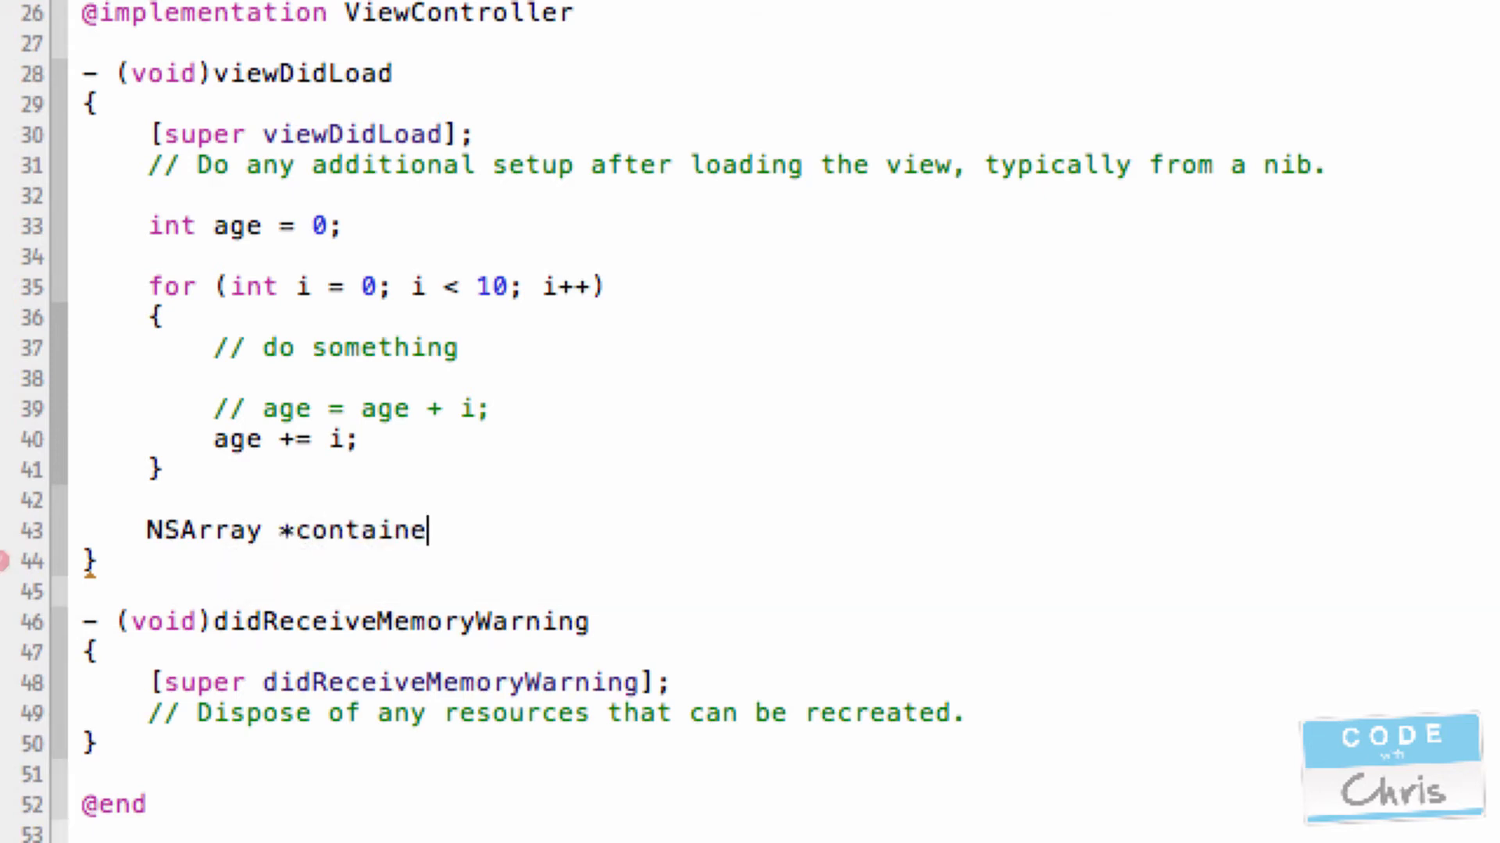
pyautogui.write('rNames')
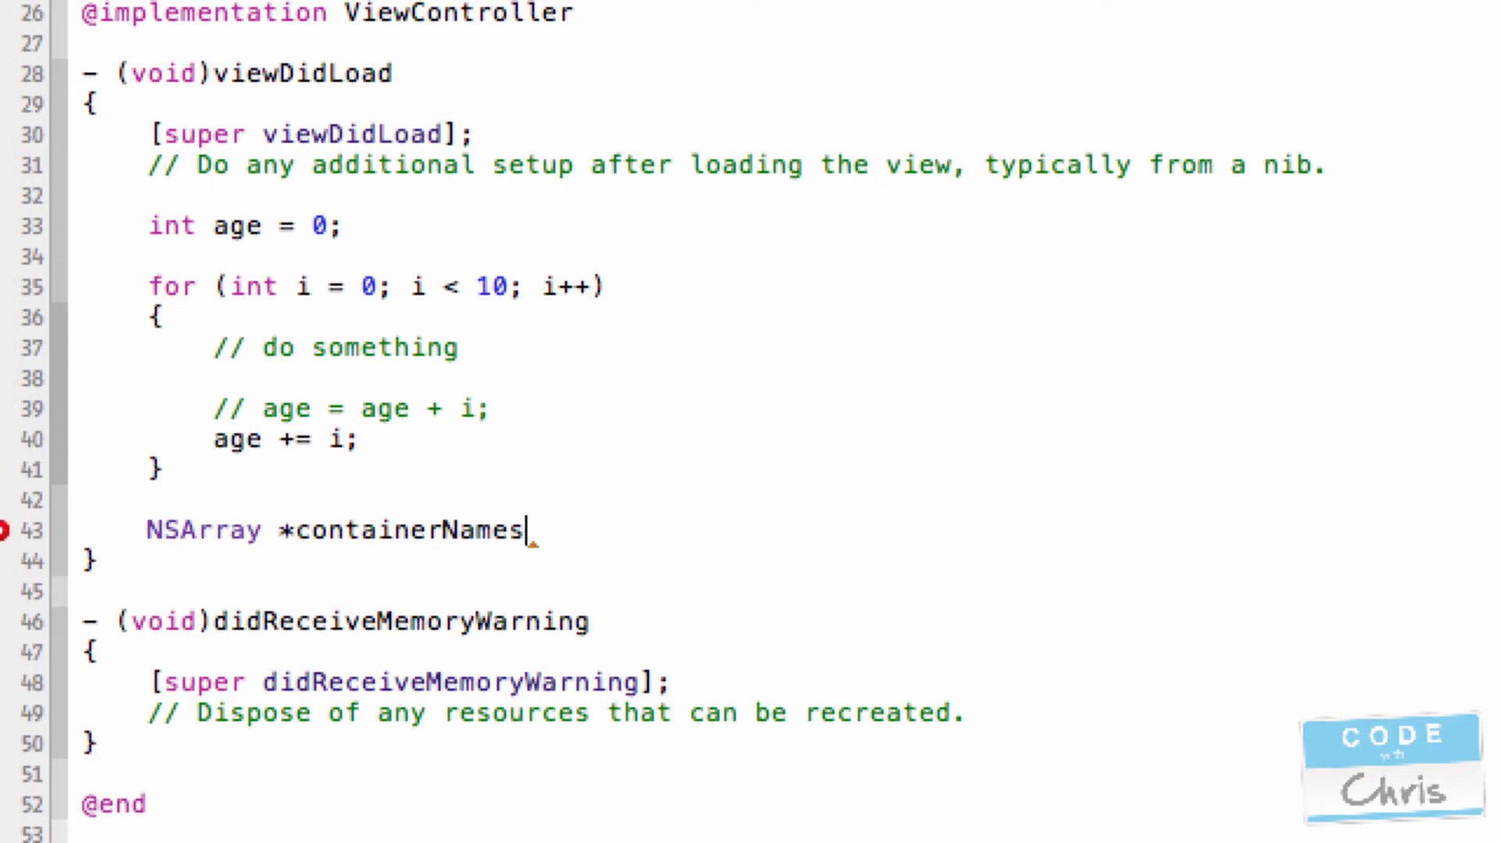
pyautogui.write(';')
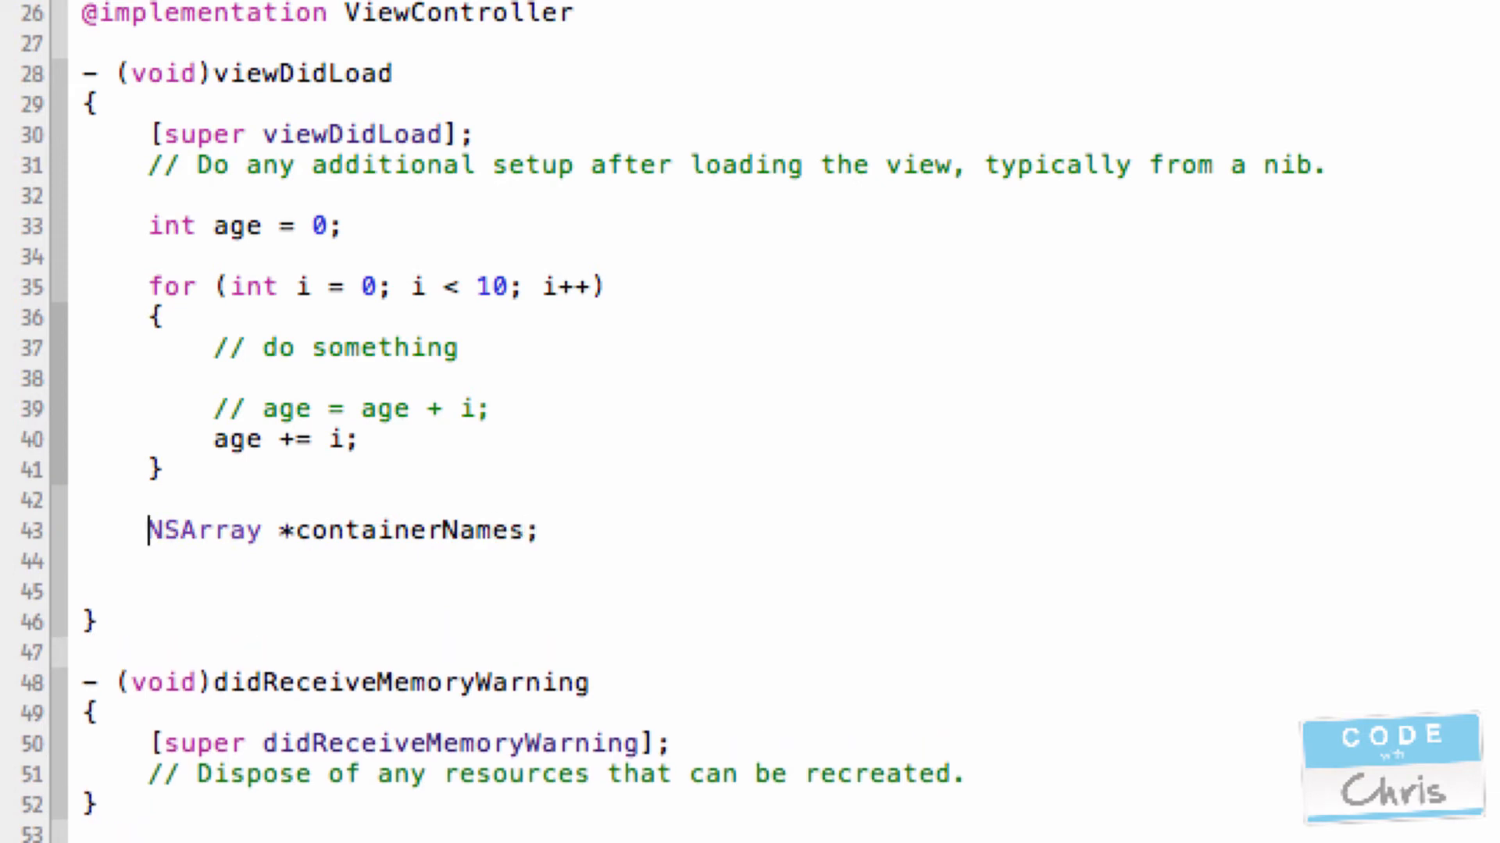
pyautogui.write('arrayOf')
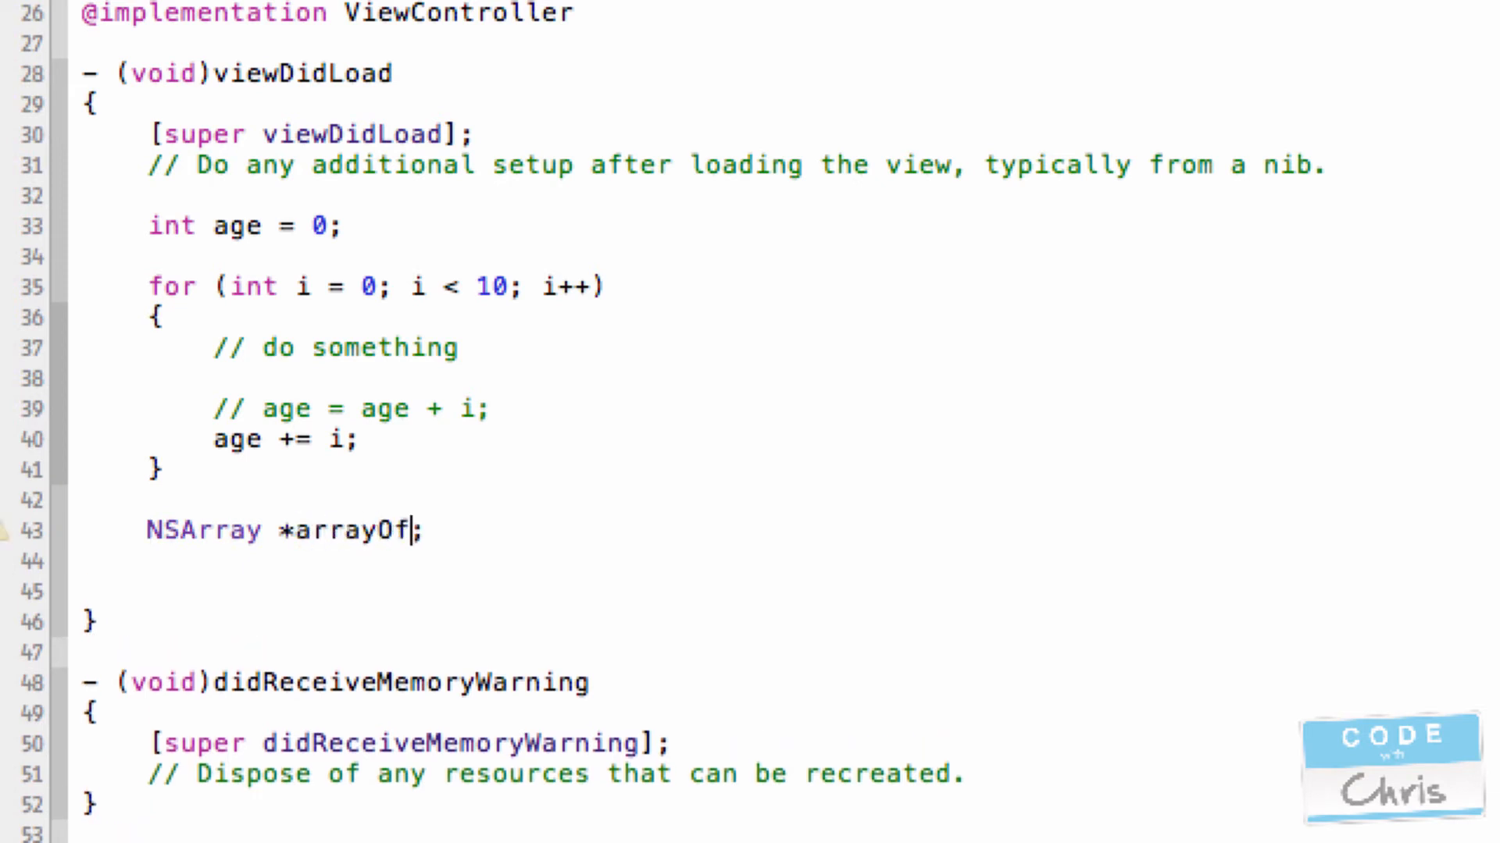
pyautogui.write('Names')
pyautogui.click(422, 591)
pyautogui.write('for (int ')
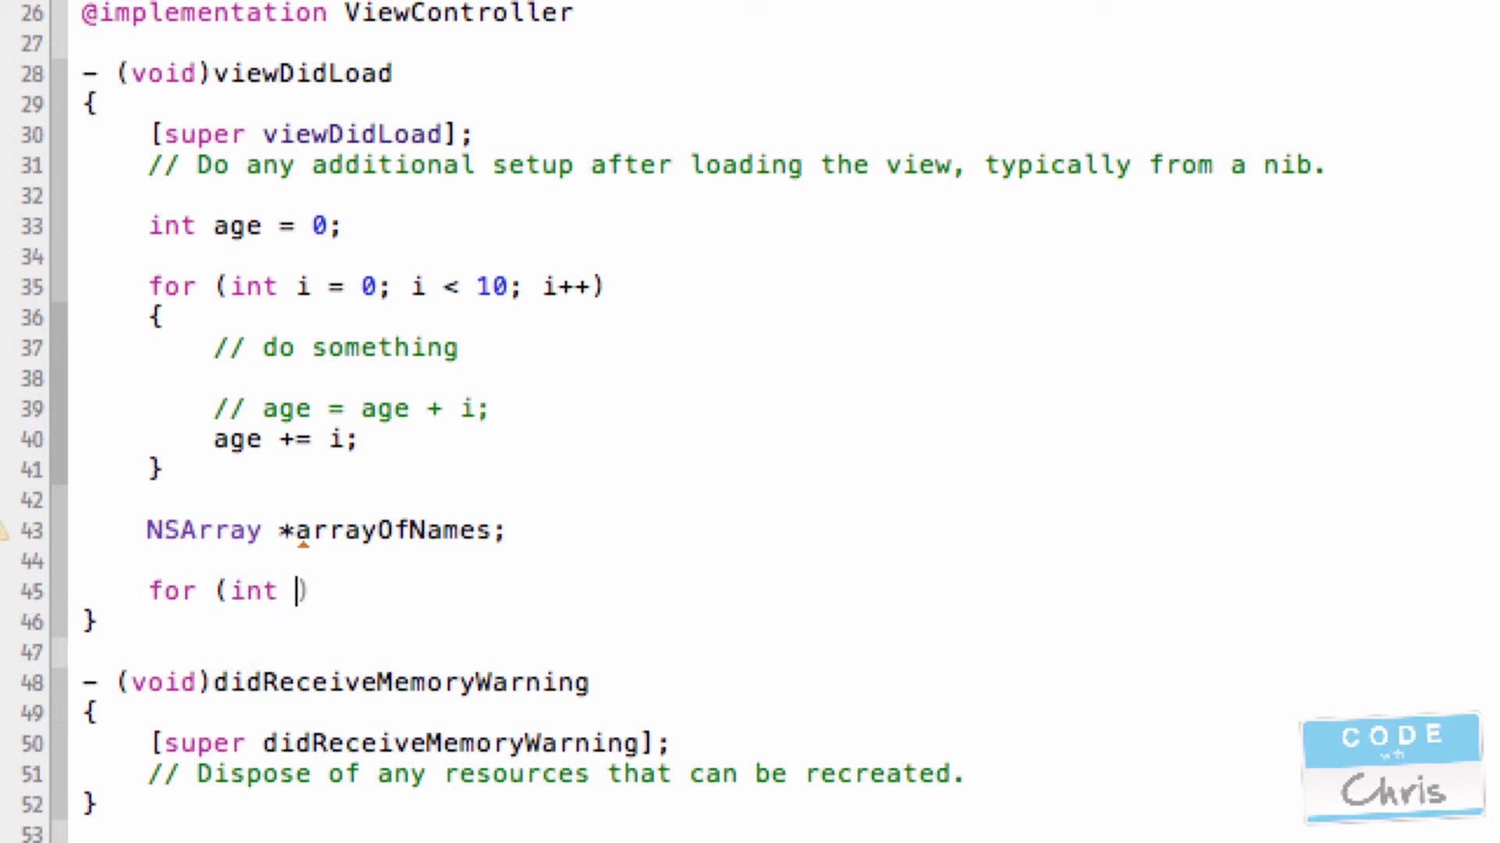
# - Write the header for (int i = 0; i < arrayOfNames.count; i++) with an empty body
pyautogui.write('i = 0;')
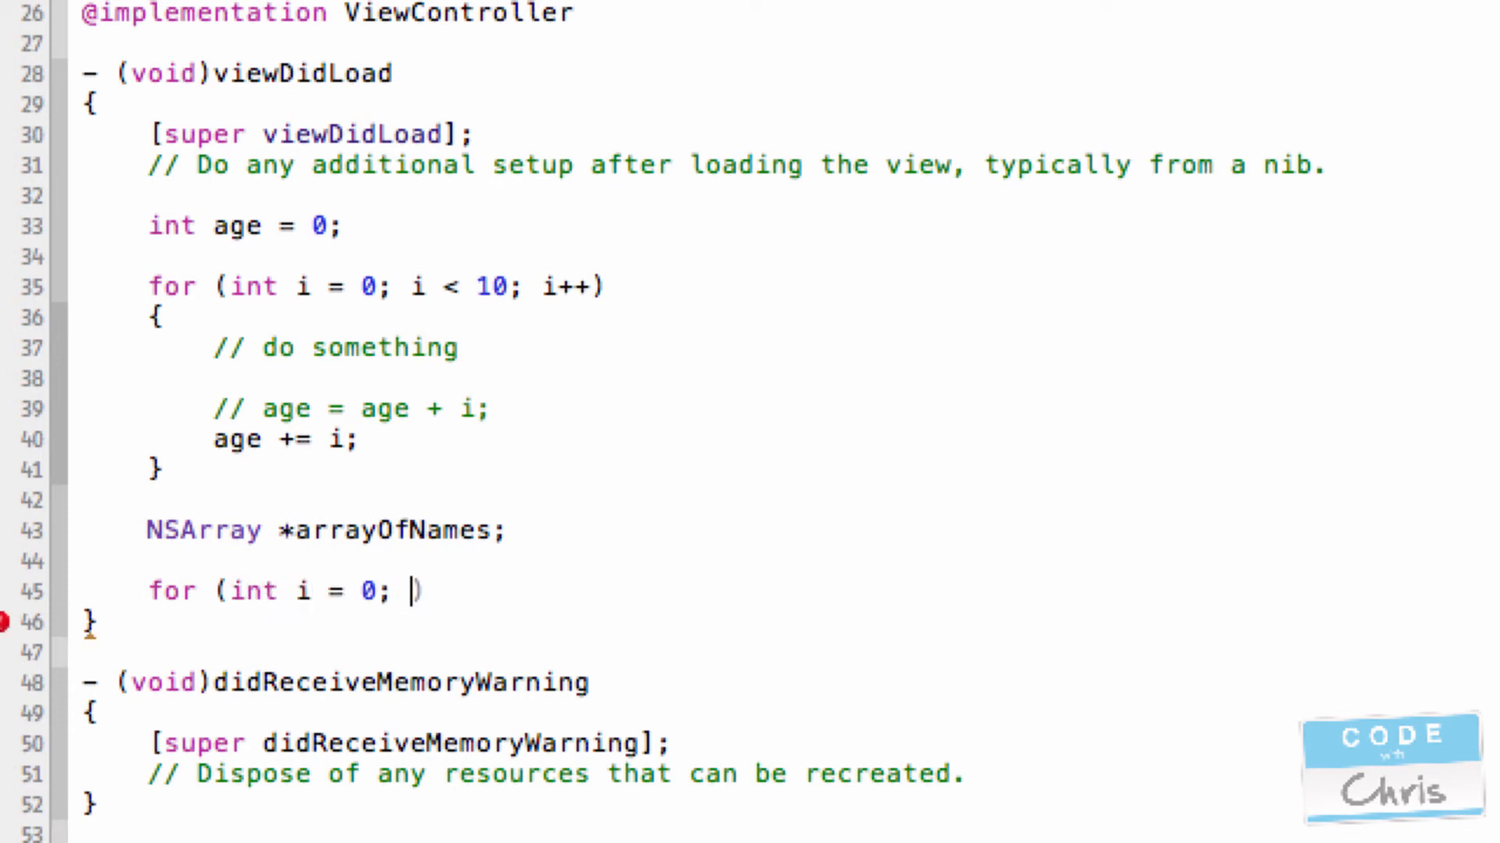
pyautogui.write('i <')
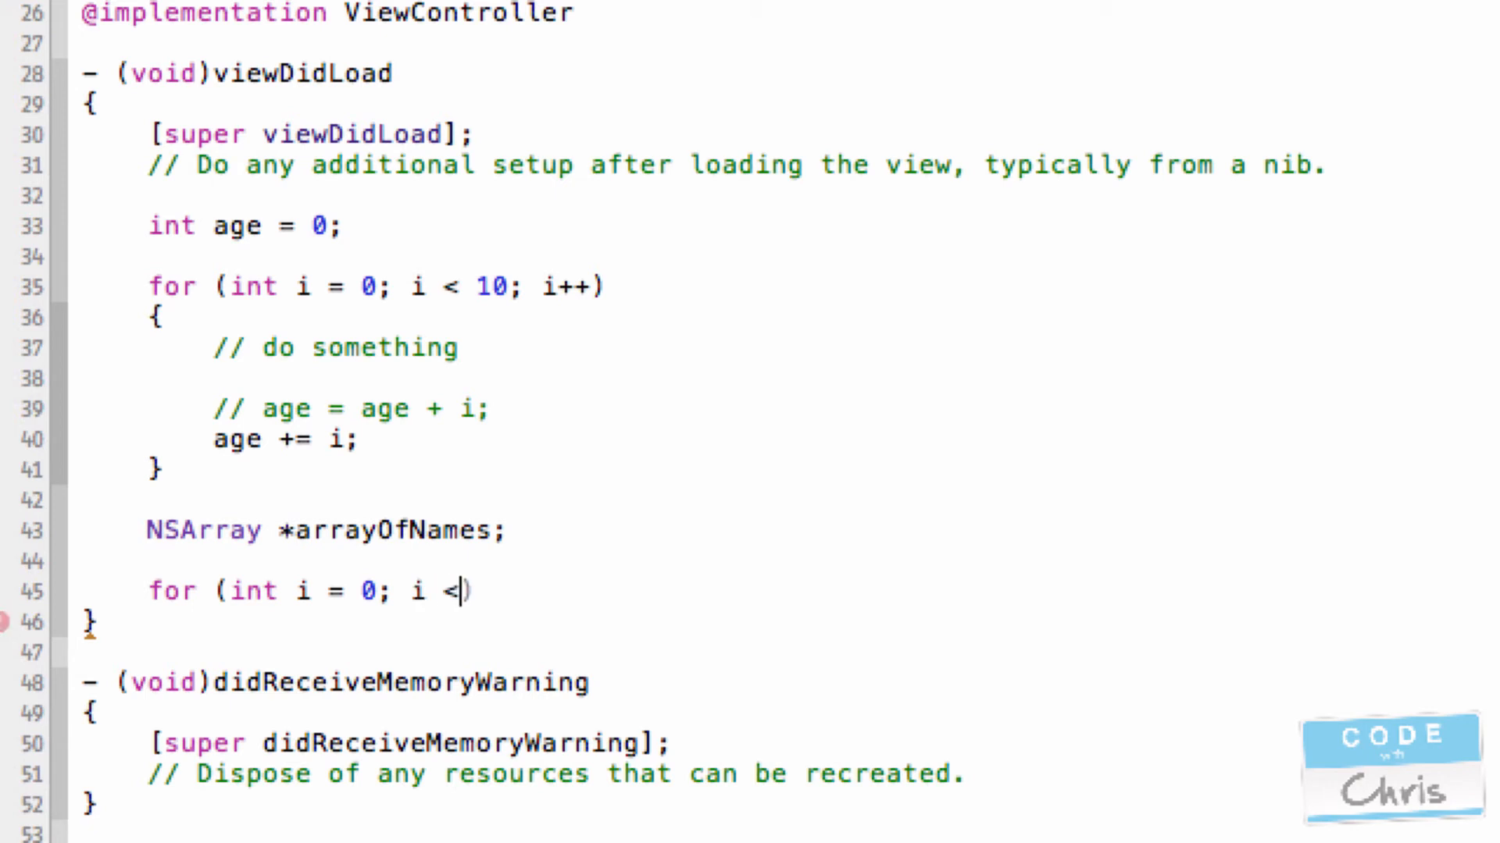
pyautogui.write('arrayOfNames)')
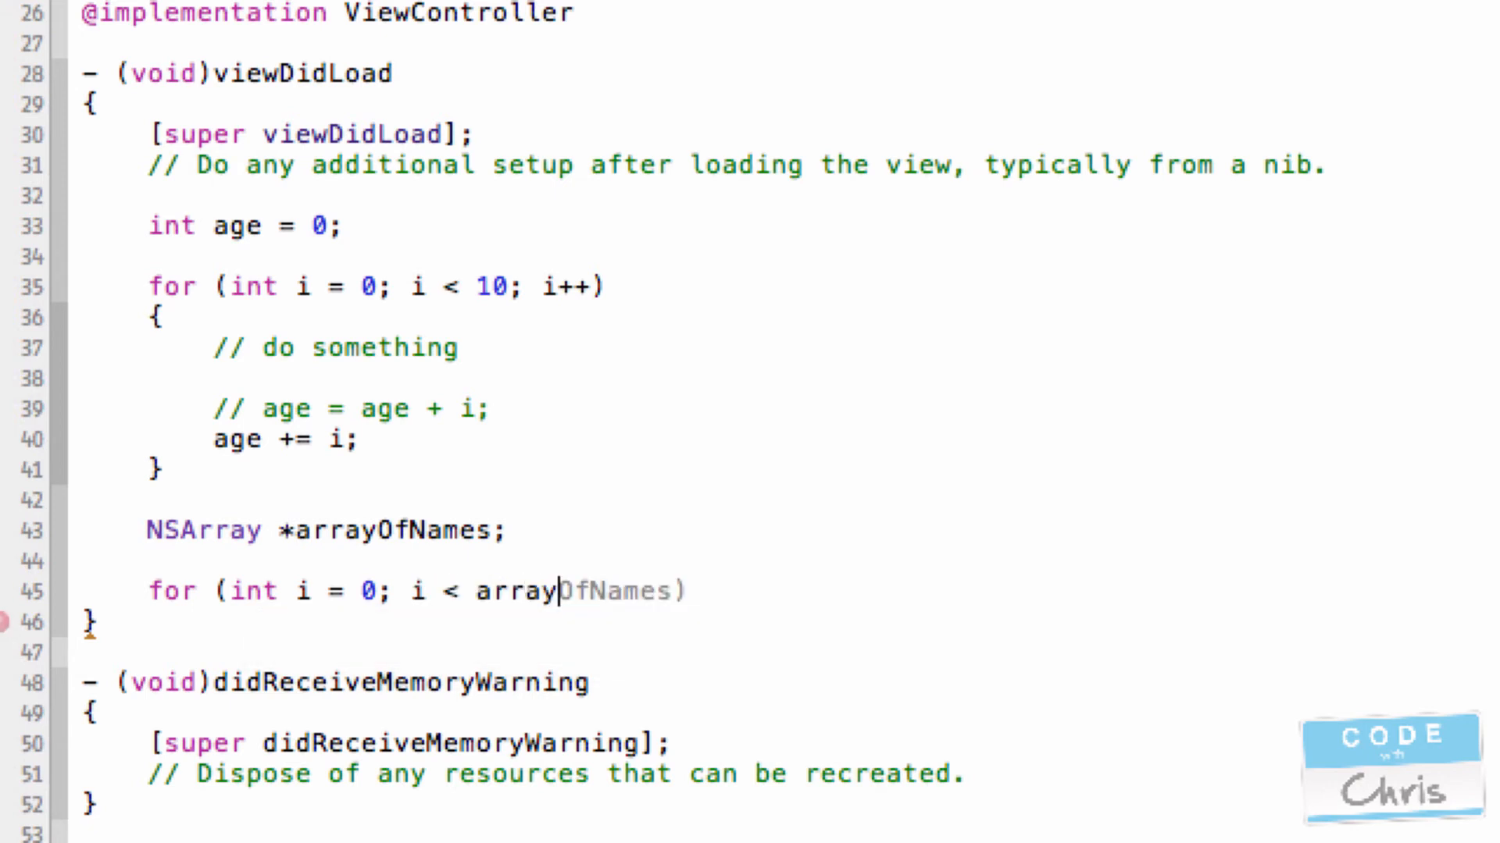
pyautogui.write('.count)')
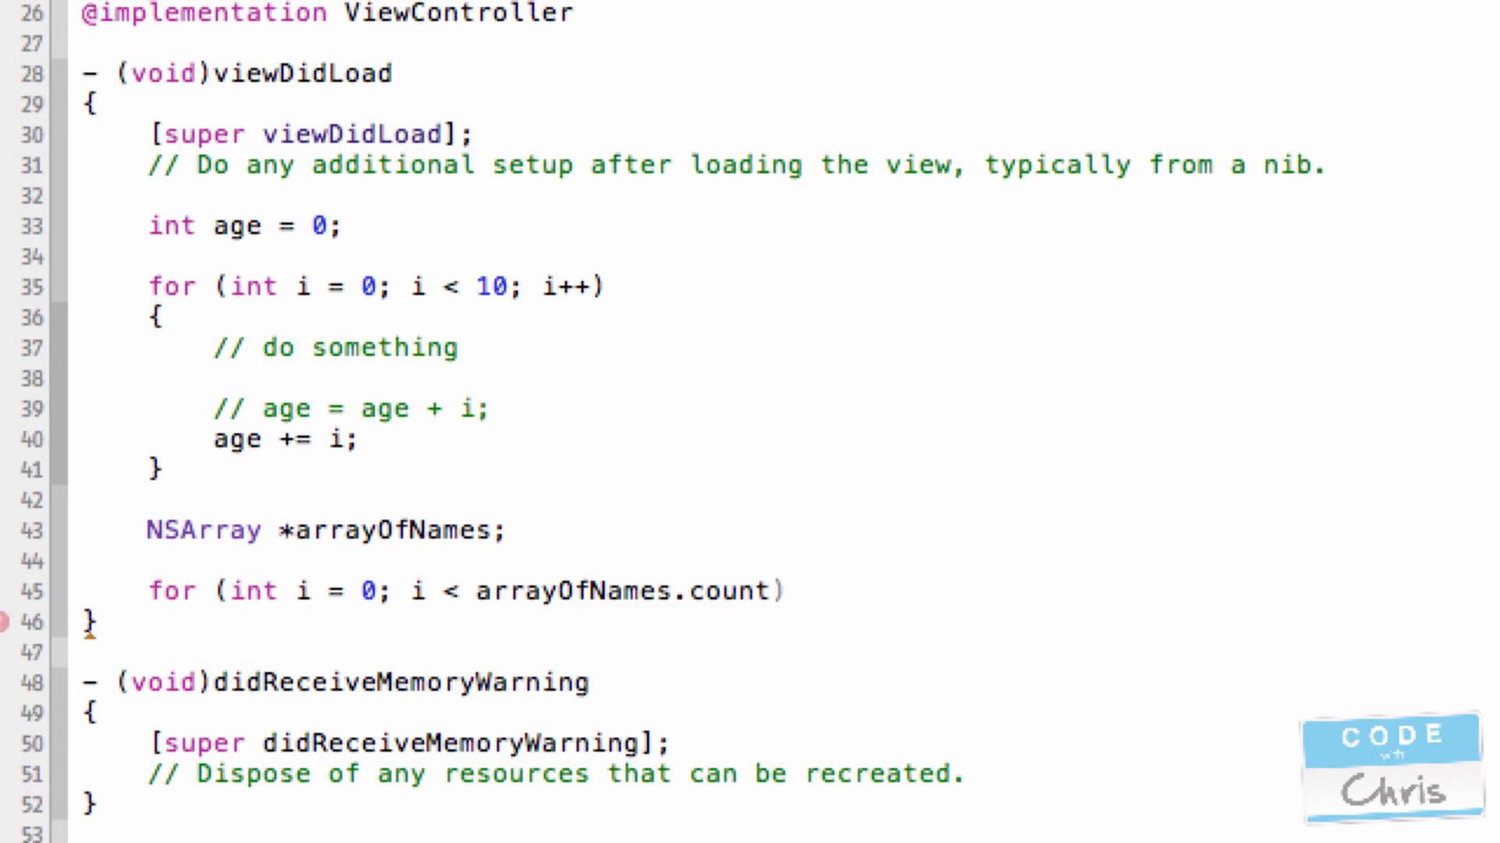
pyautogui.write('; i++')
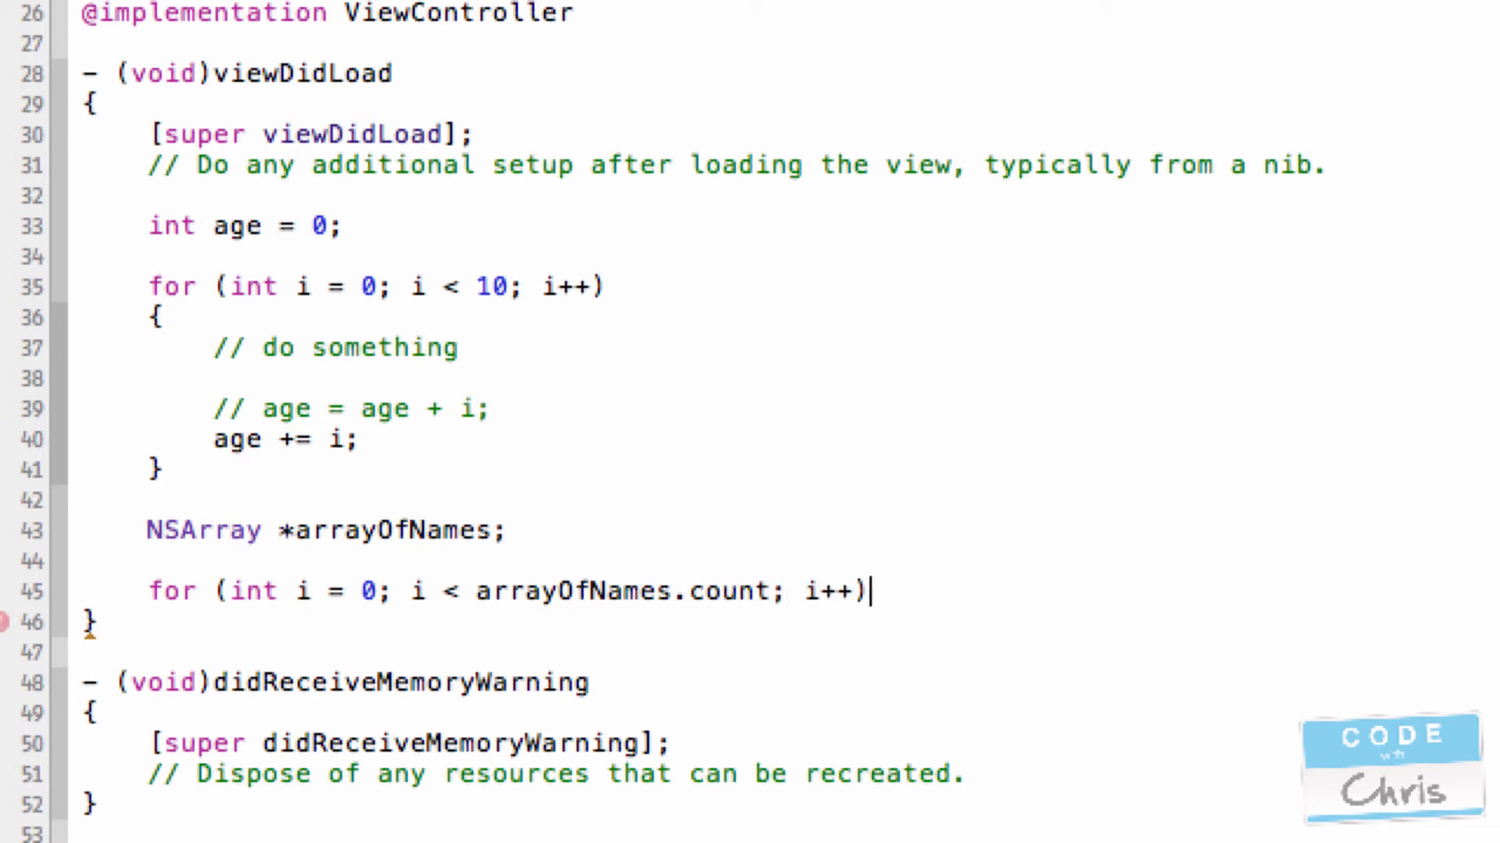
pyautogui.press('enter')
pyautogui.write('{')
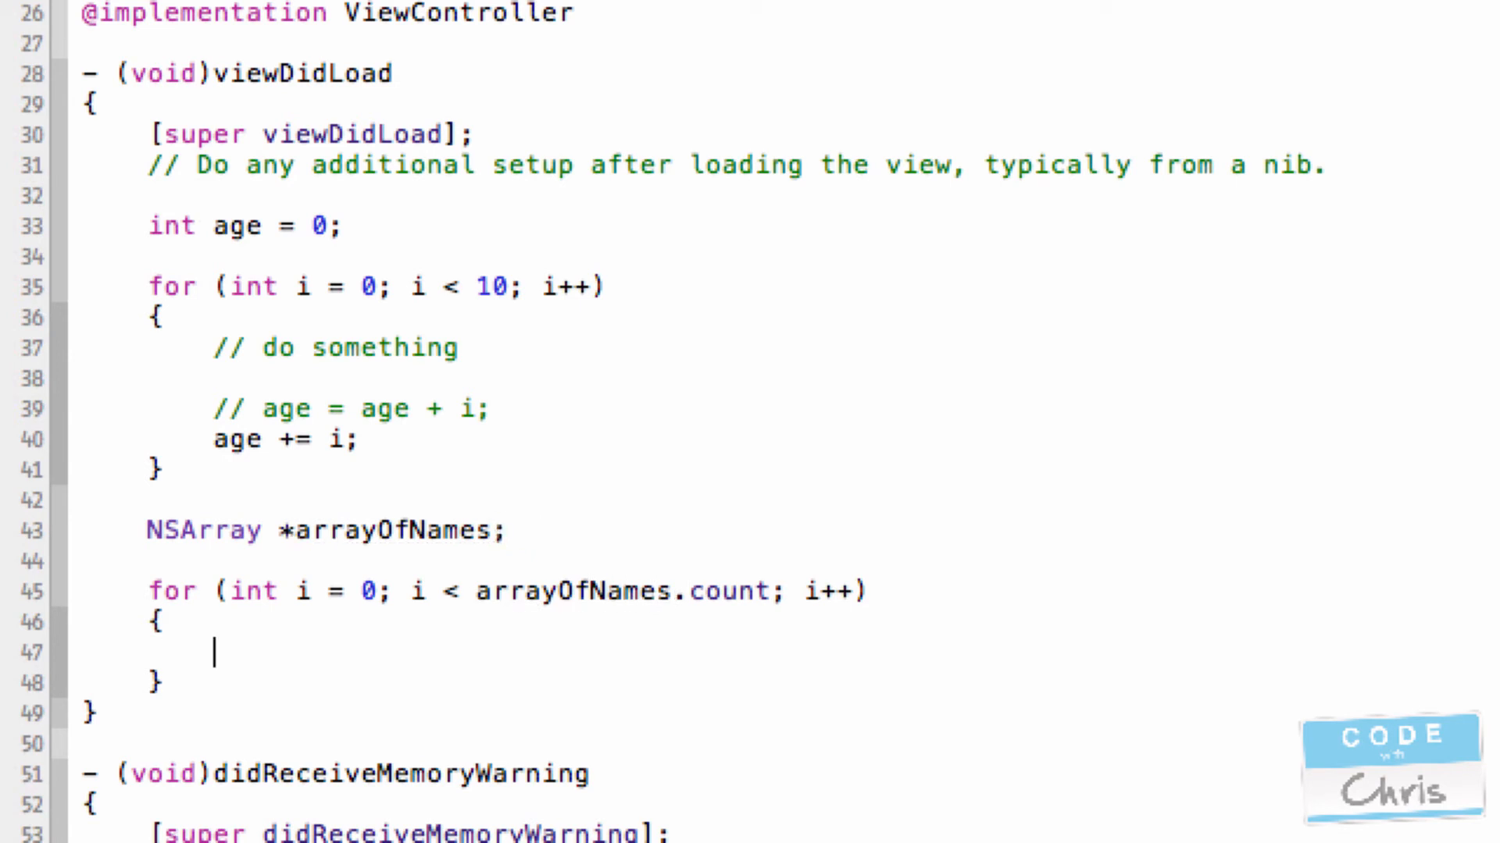
# - Assign NSString *name = [arrayOfNames objectAtIndex:i]; in the loop body, highlighting uses of i
pyautogui.write('NSString')
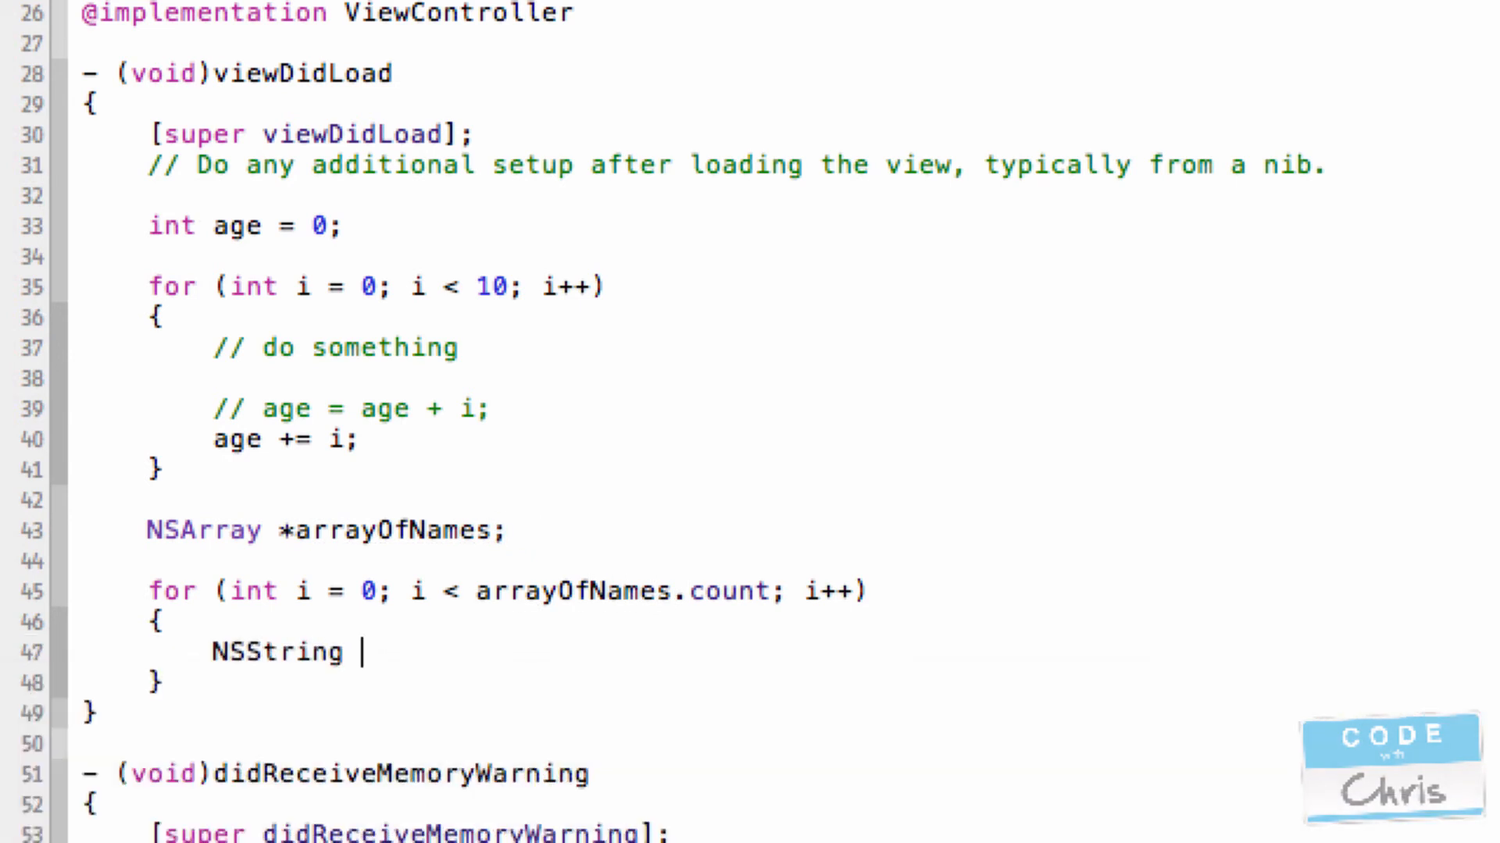
pyautogui.write('*name')
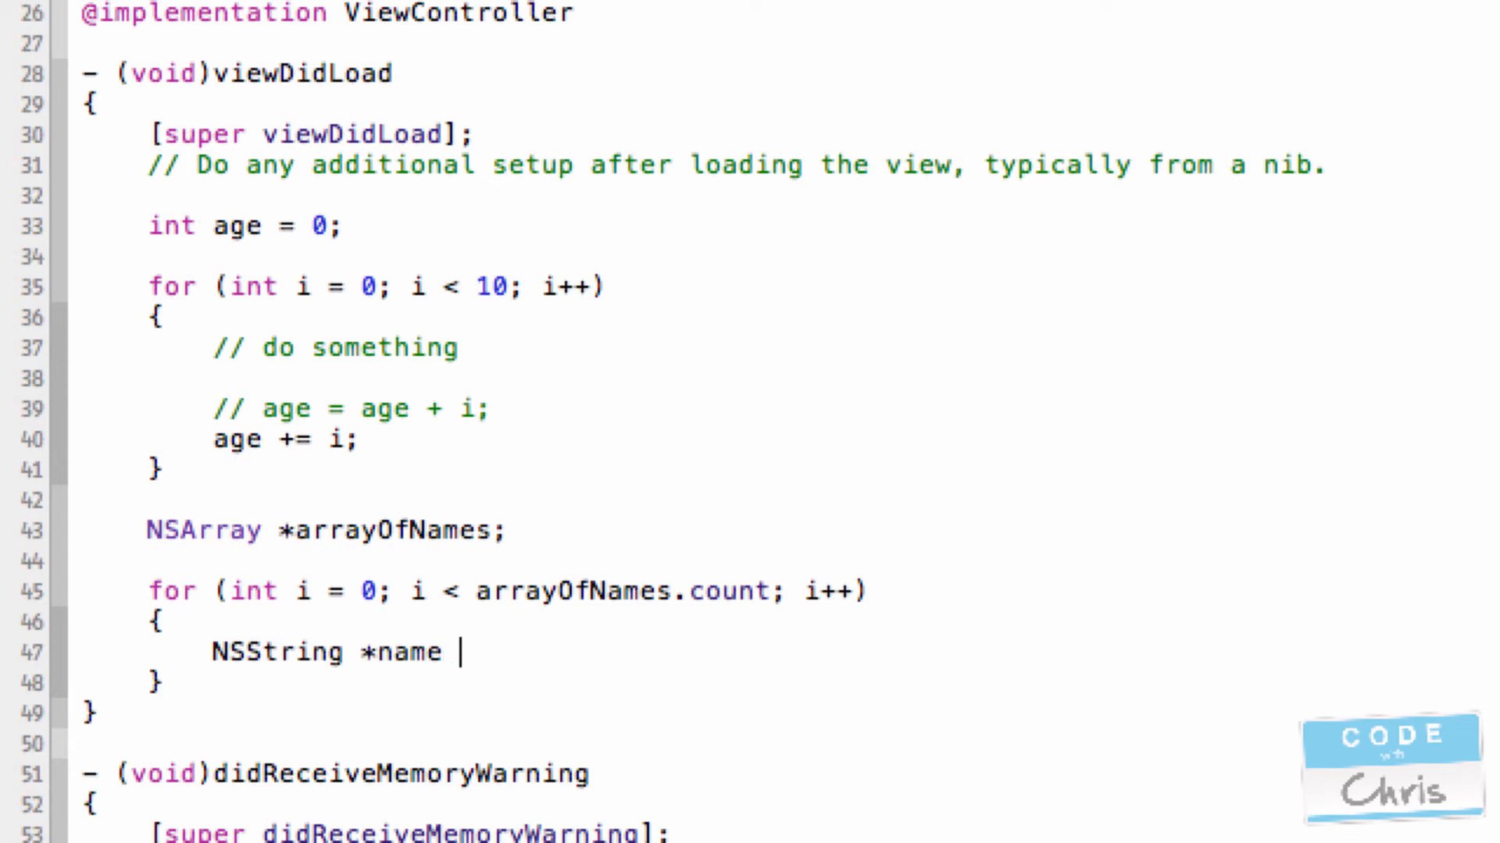
pyautogui.write('= arrayOfNames')
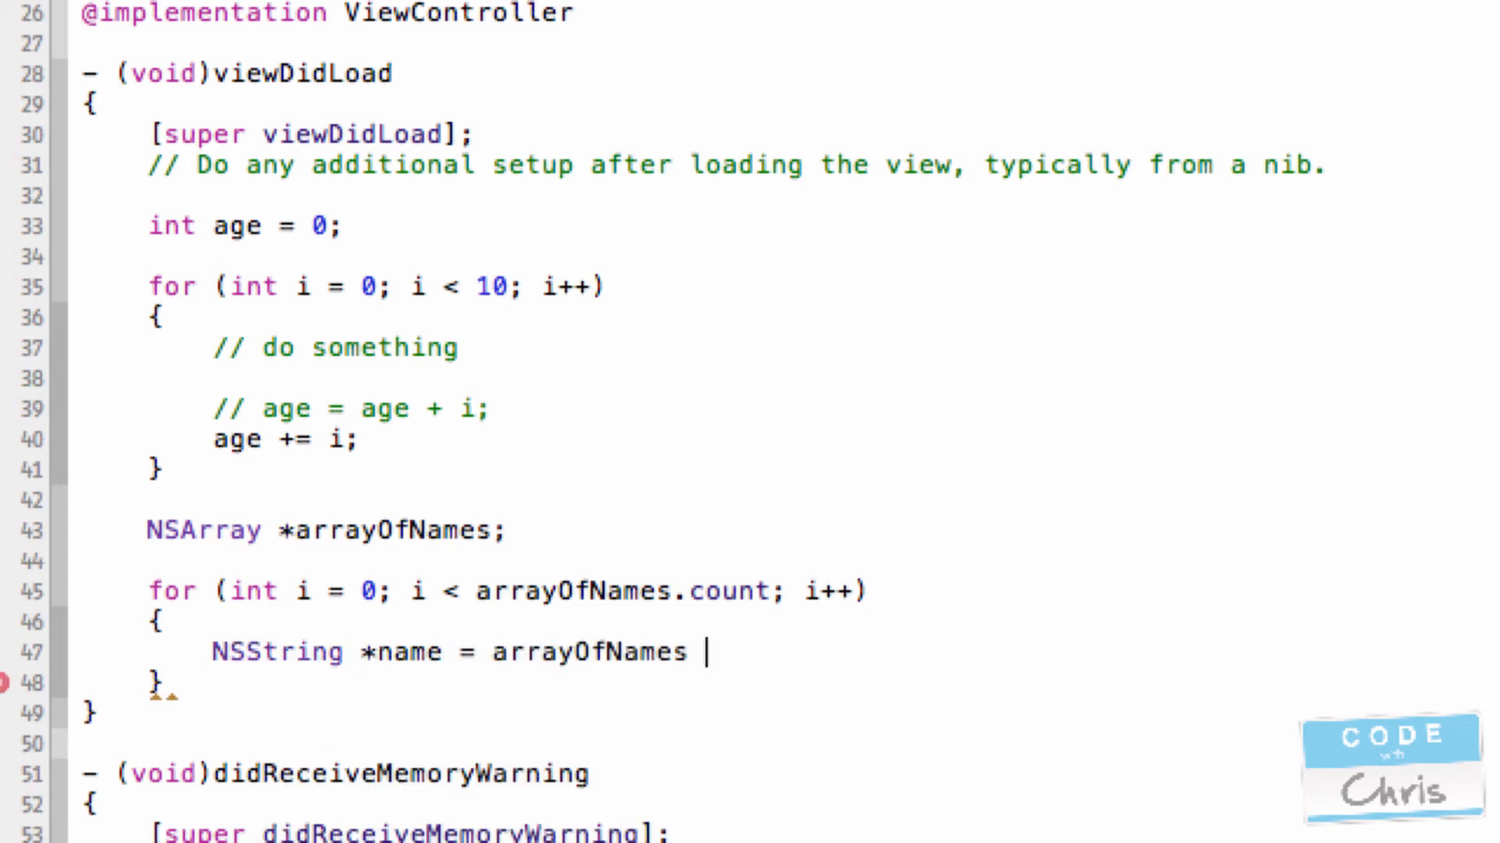
pyautogui.write('objectAtIndex:i];')
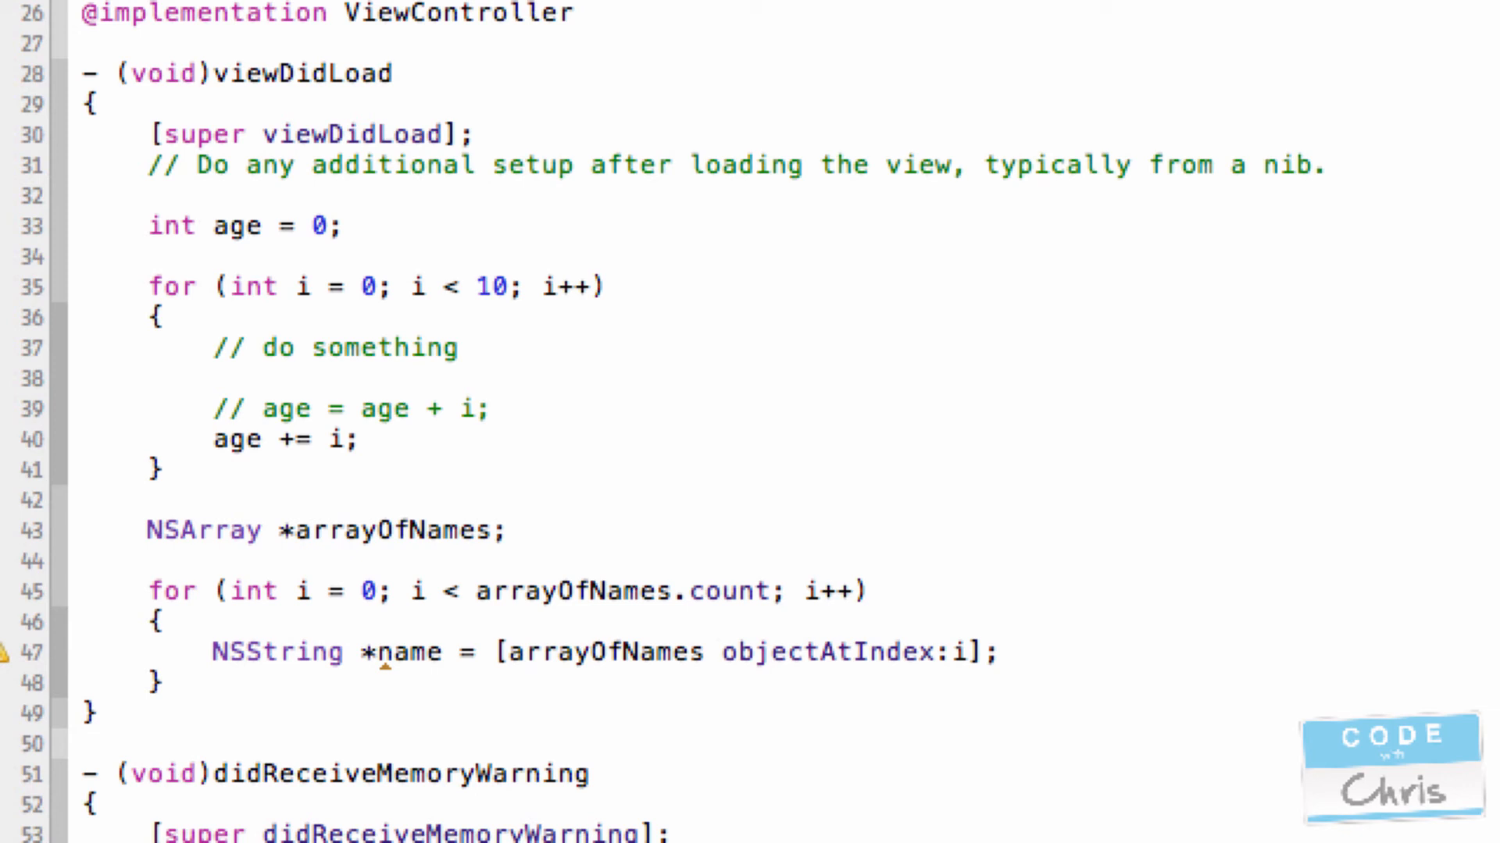
pyautogui.doubleClick(827, 652)
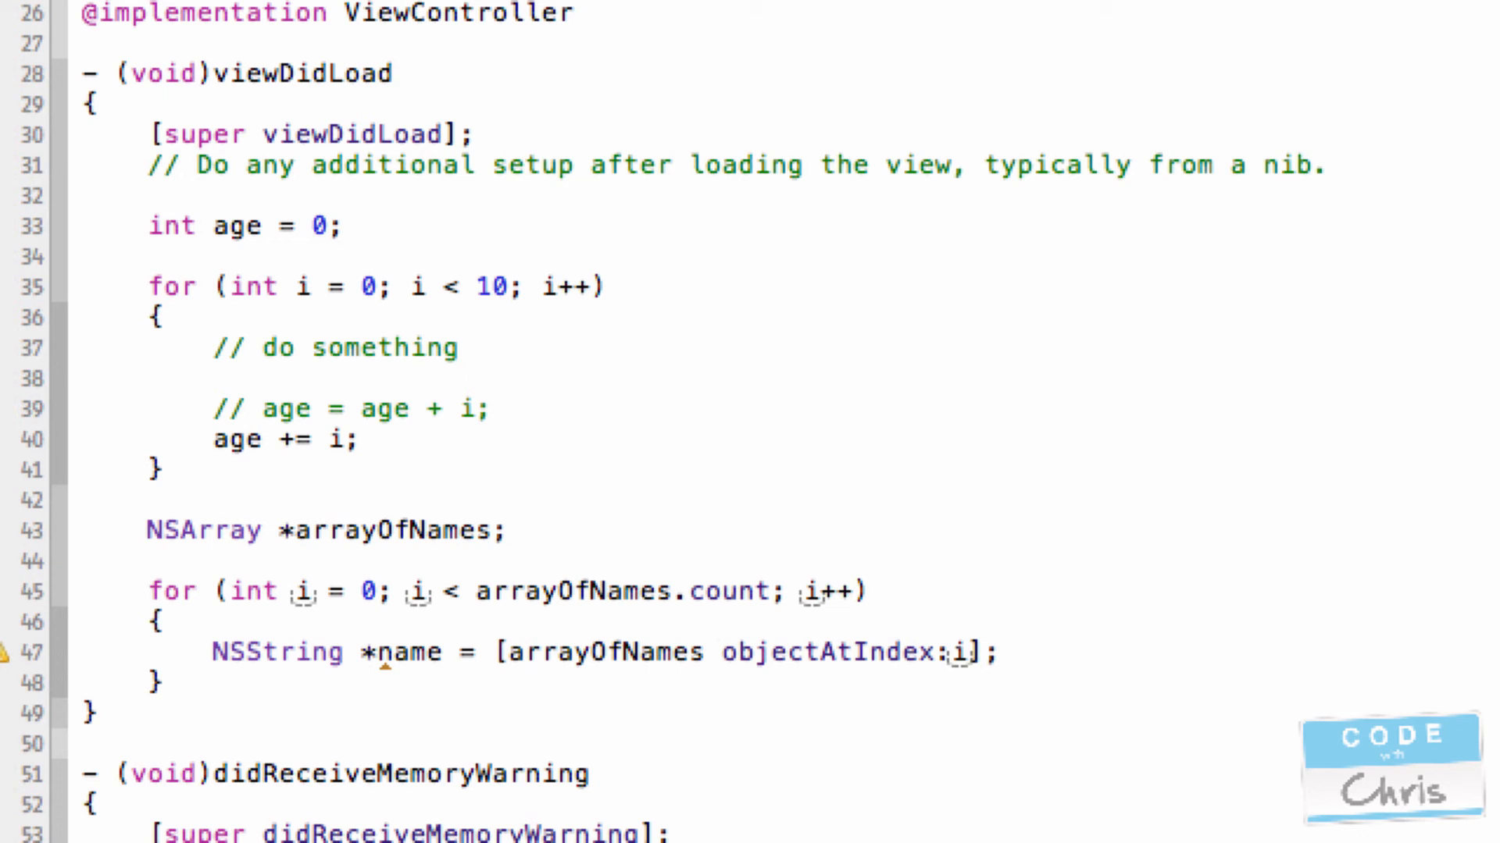
pyautogui.doubleClick(959, 652)
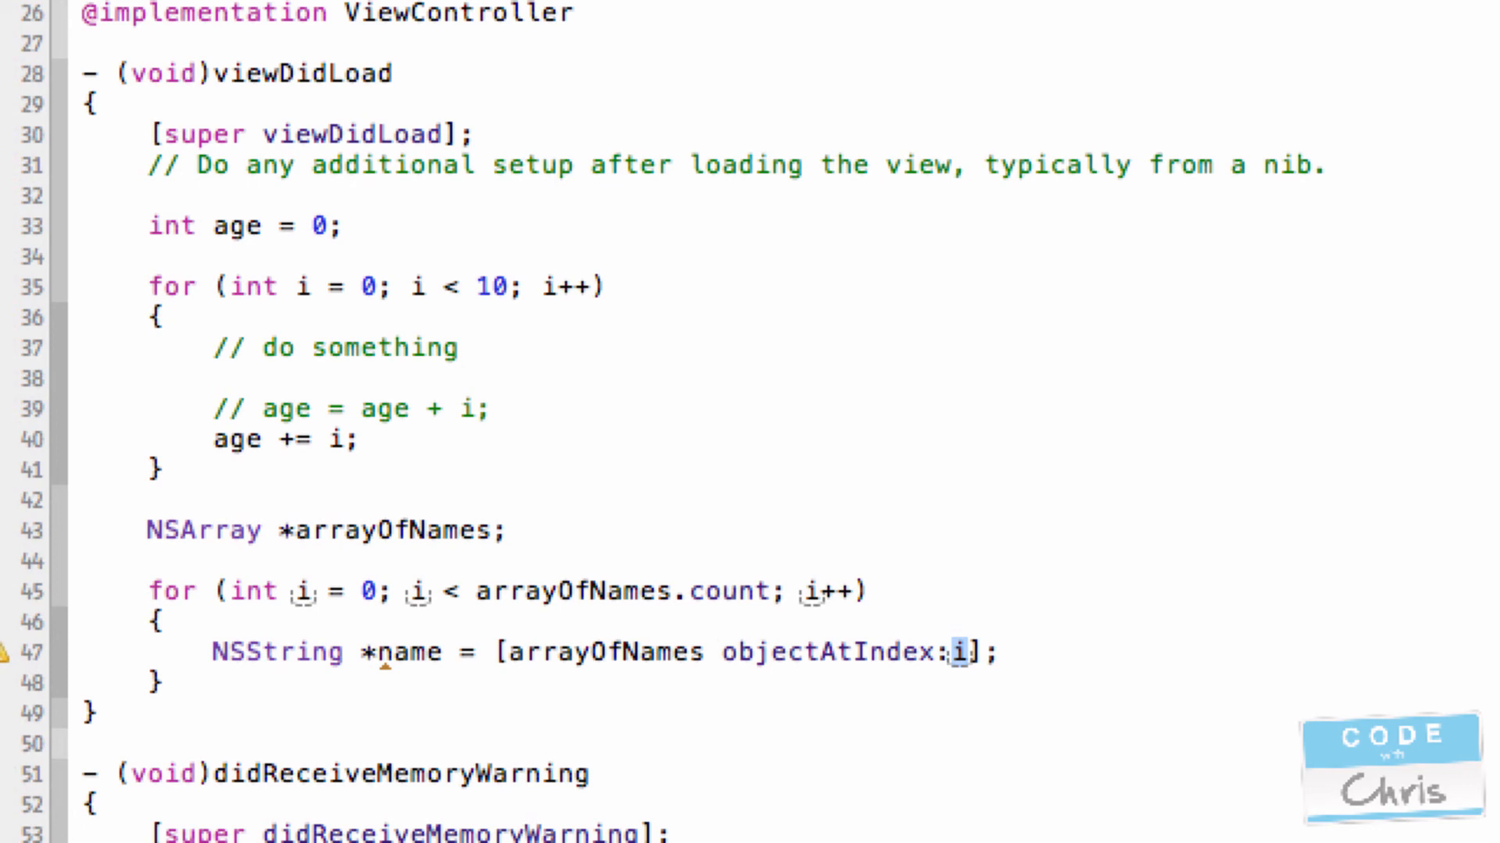
pyautogui.write('for (NSString')
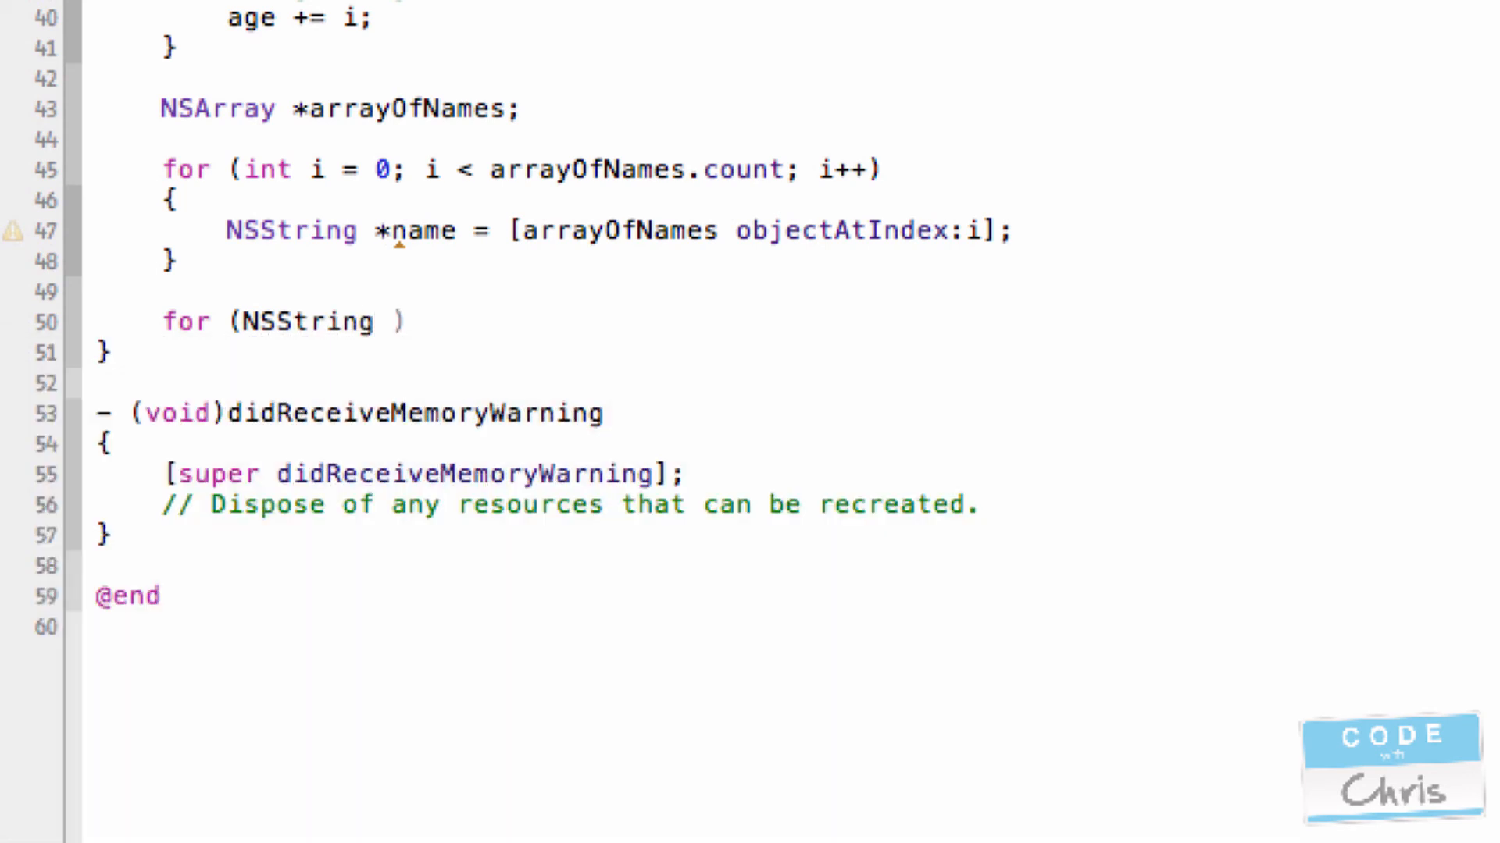
# - Type for (NSString *name in arrayOfNames) and add an empty brace body
pyautogui.write('*name')
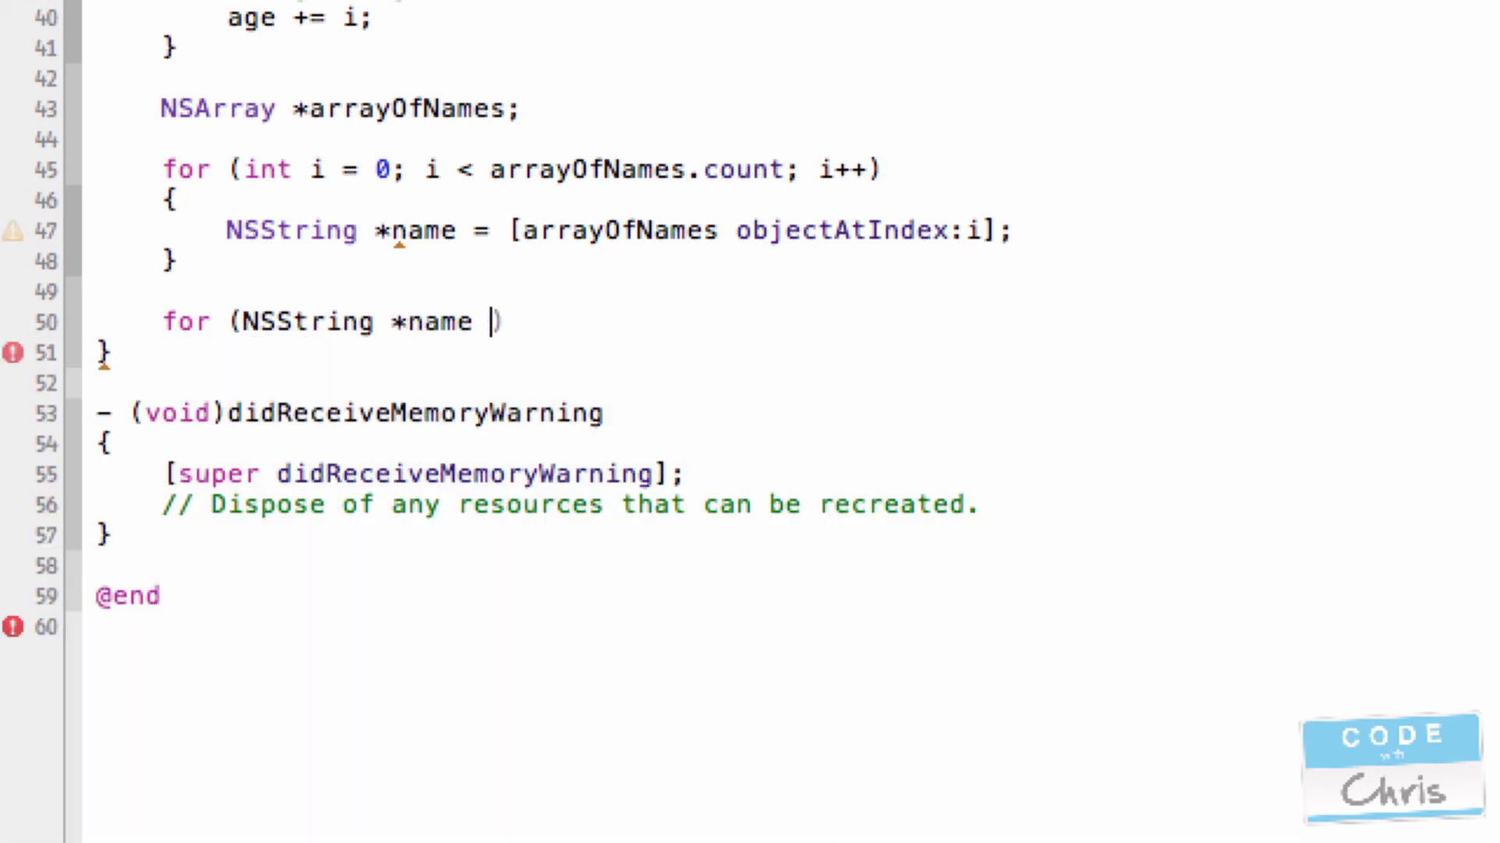
pyautogui.write('in arrayOfNames')
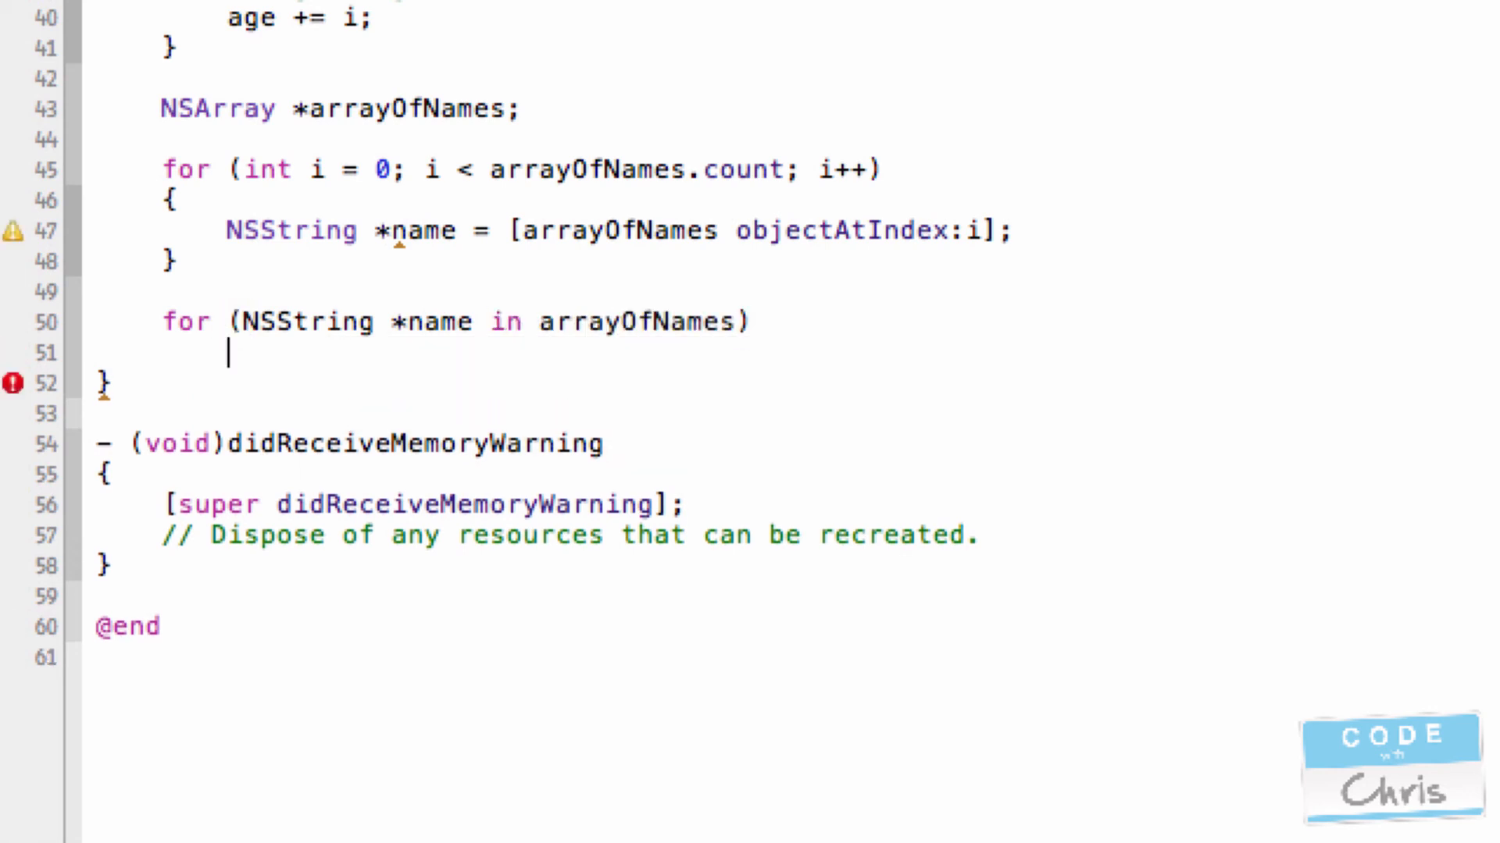
pyautogui.write('{')
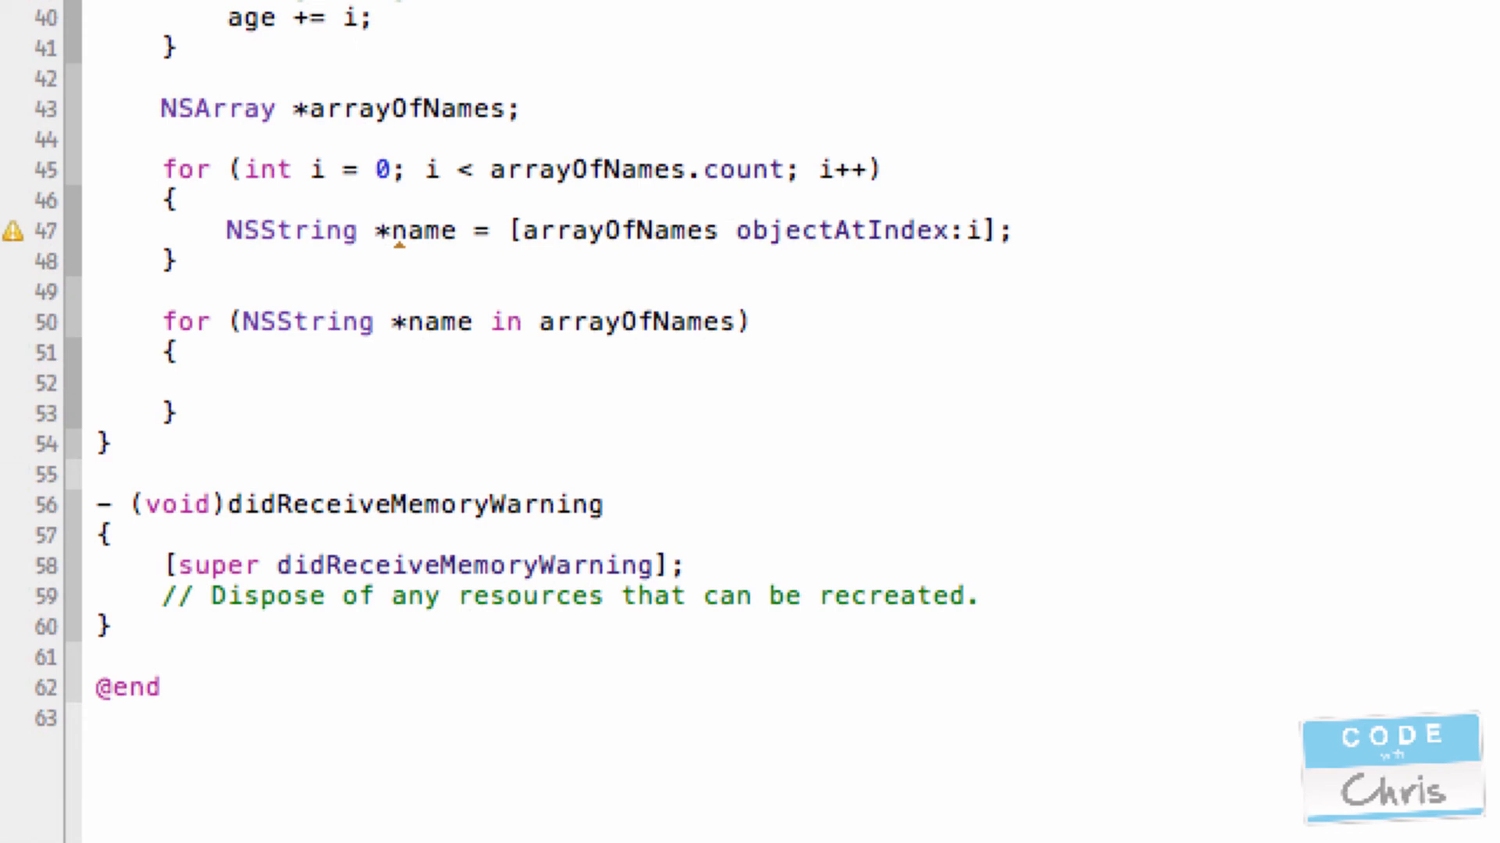